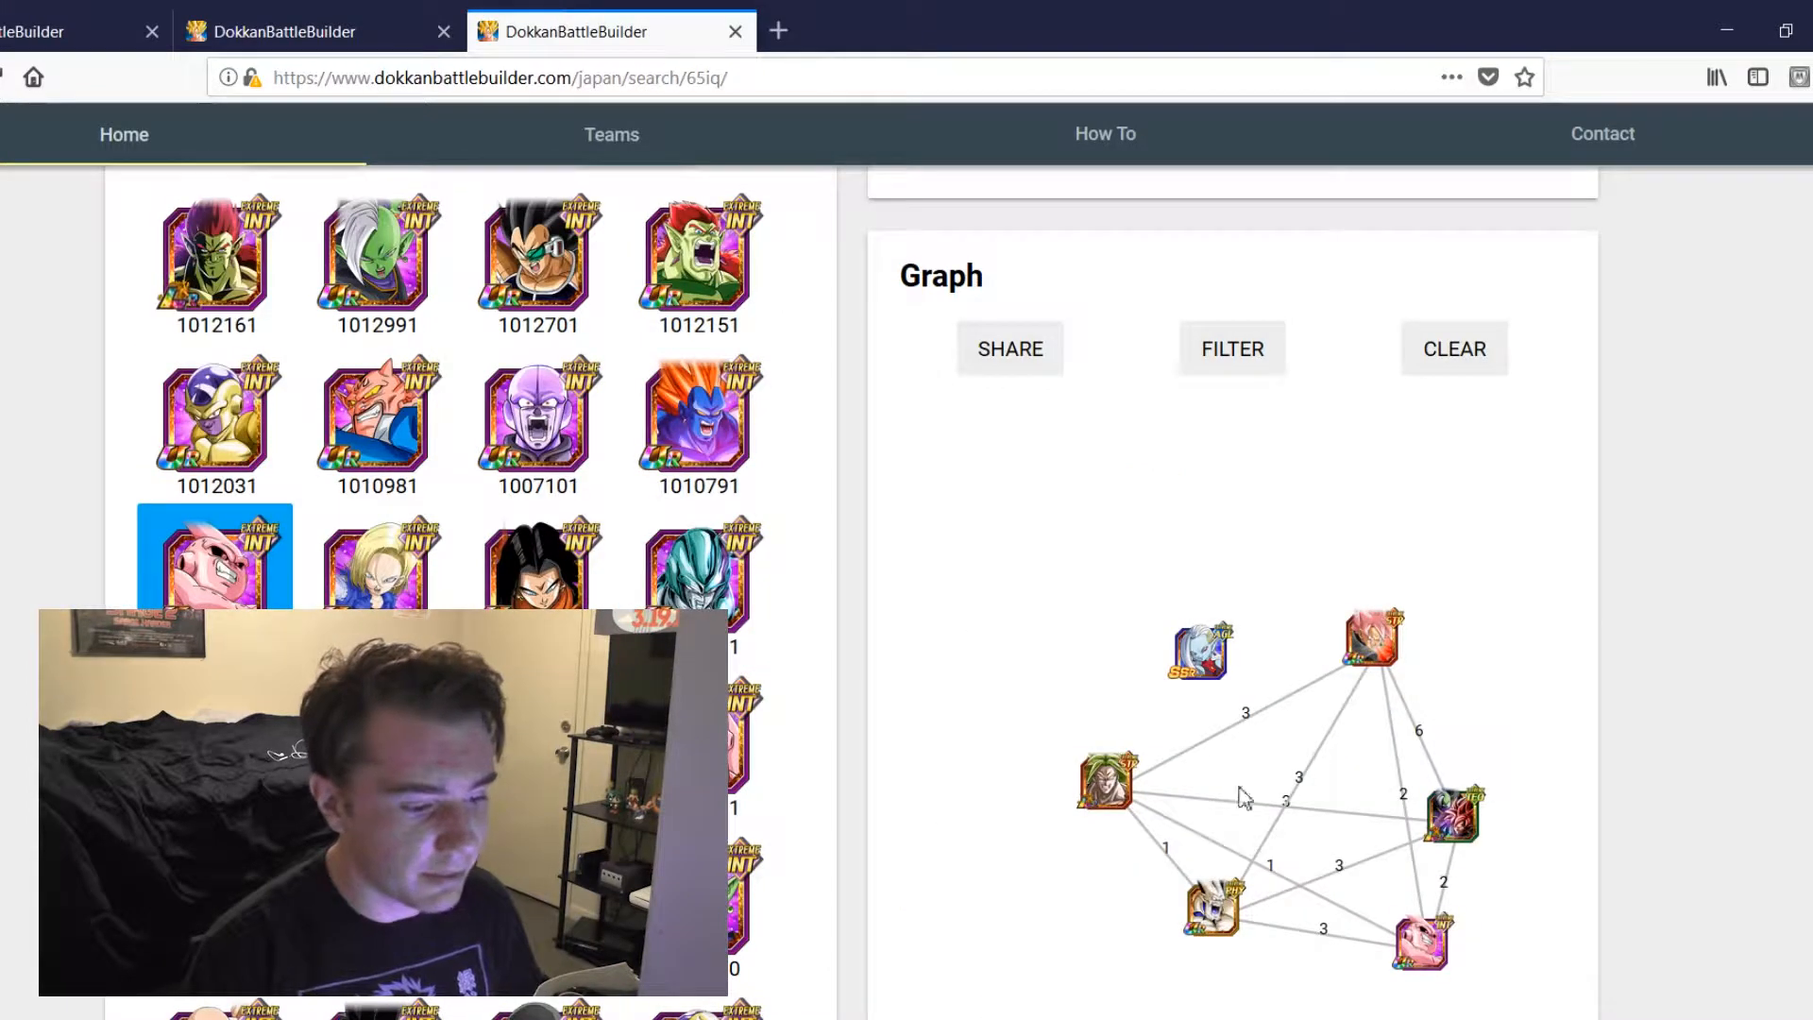
# Step: Scroll down the villains search results to reach the cards below the link graph
pyautogui.scroll(-3)
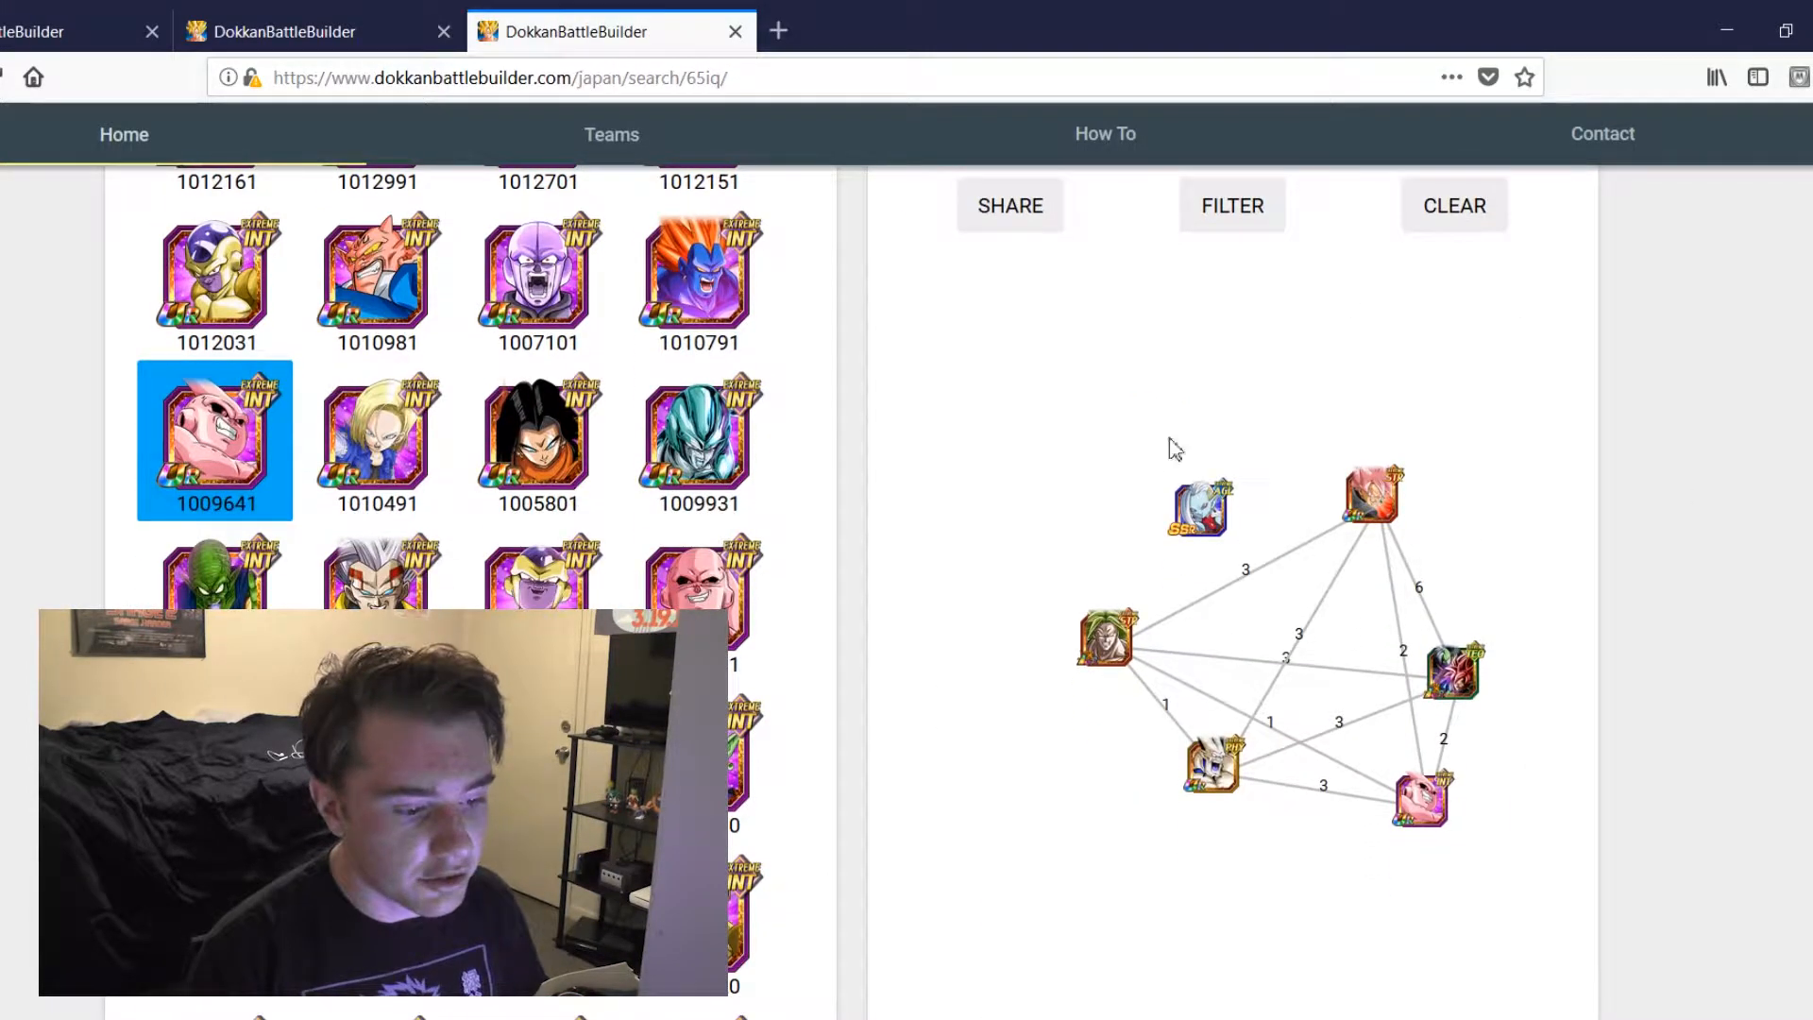
pyautogui.moveTo(974, 585)
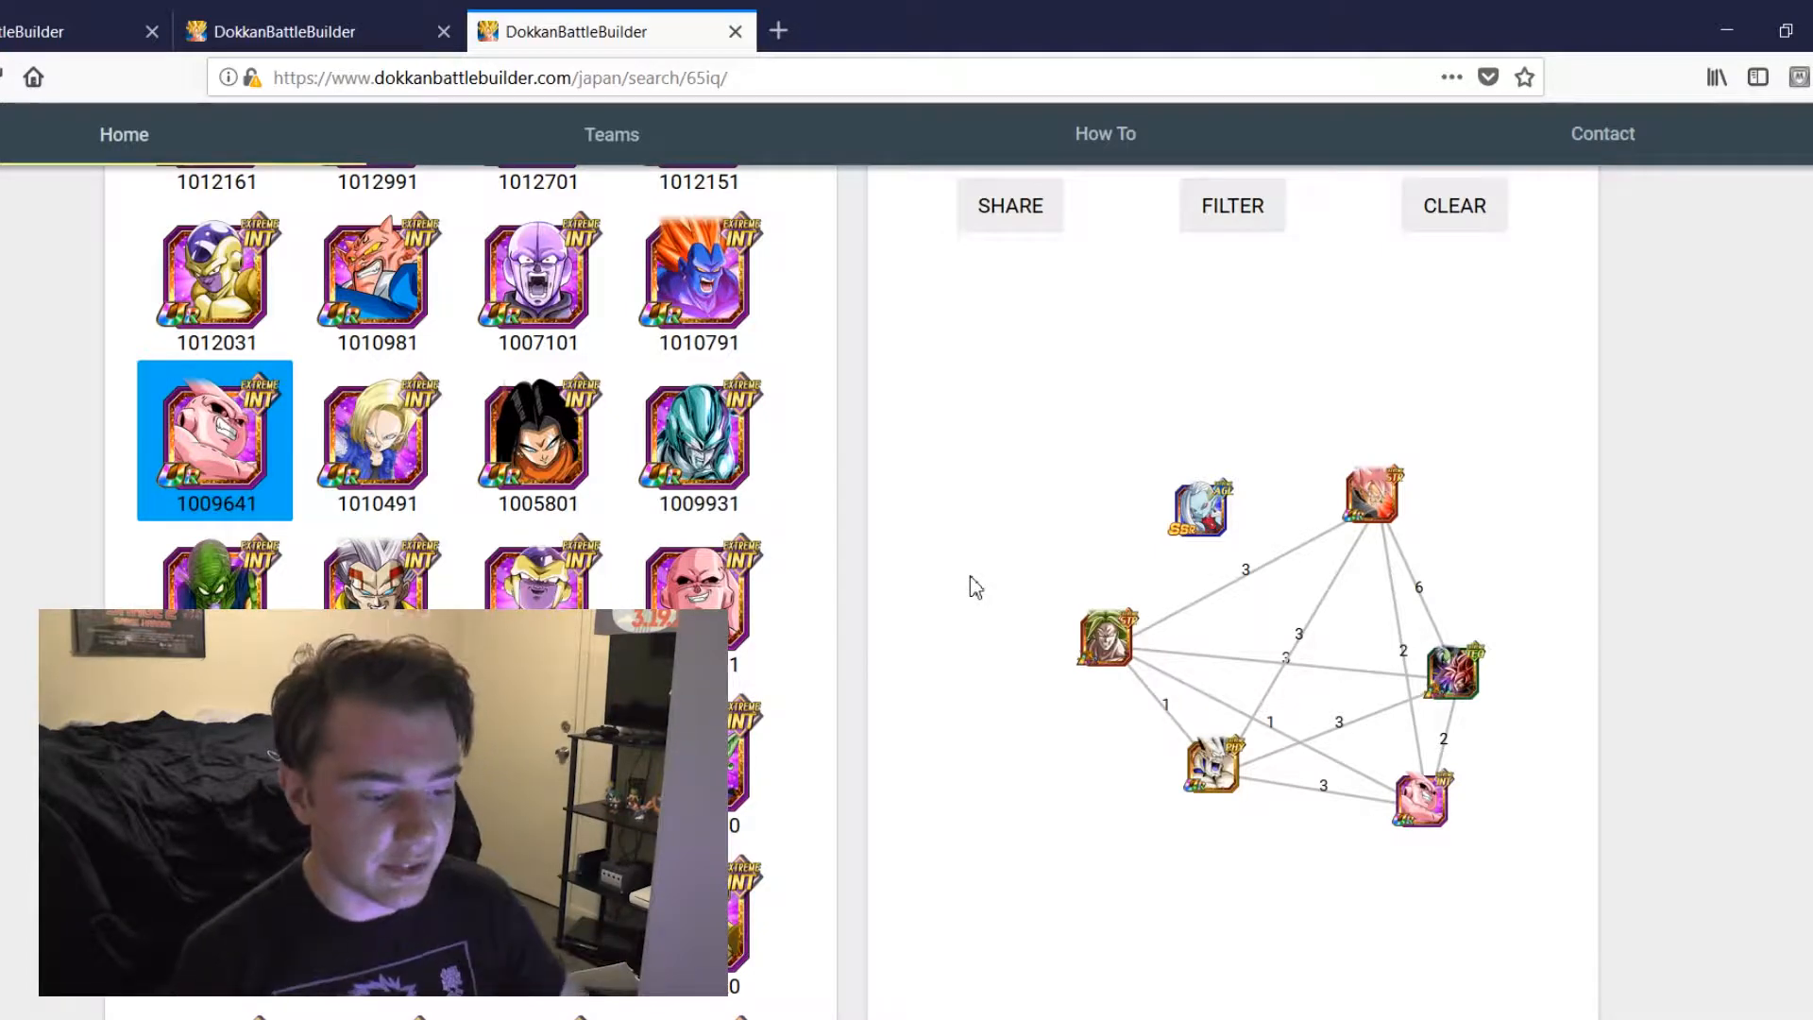
pyautogui.moveTo(1537, 517)
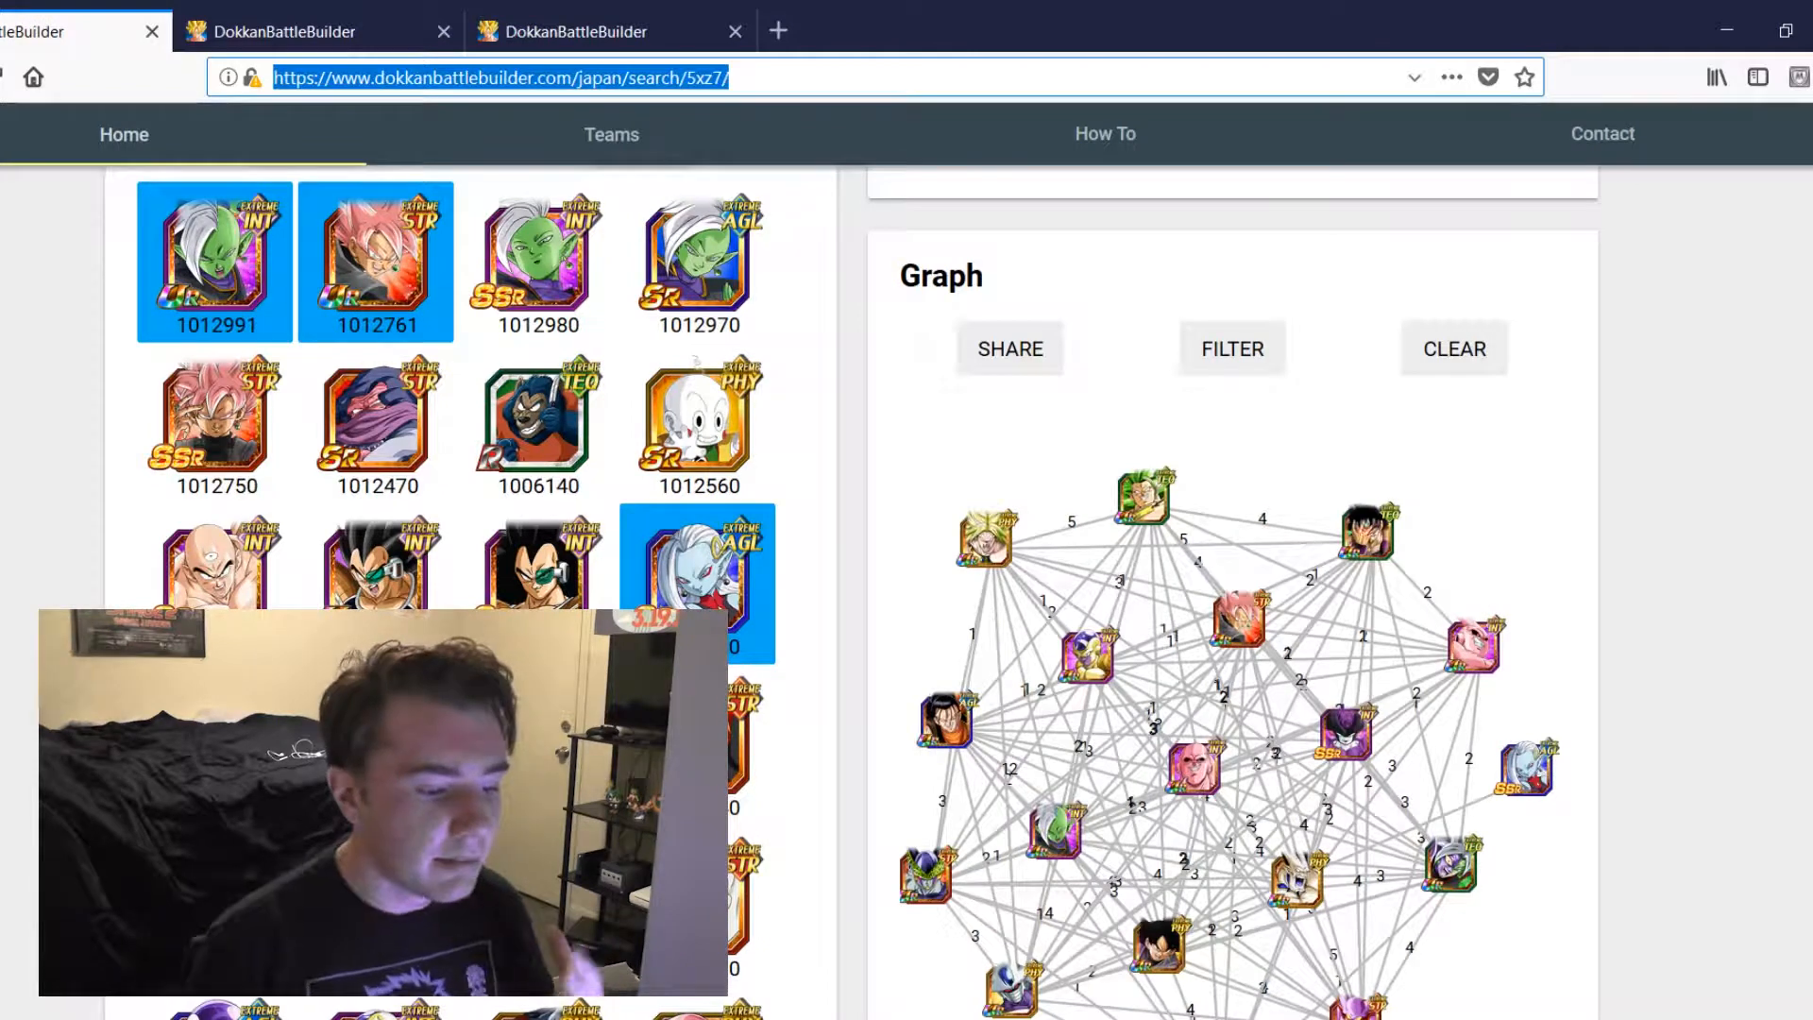
pyautogui.scroll(-3)
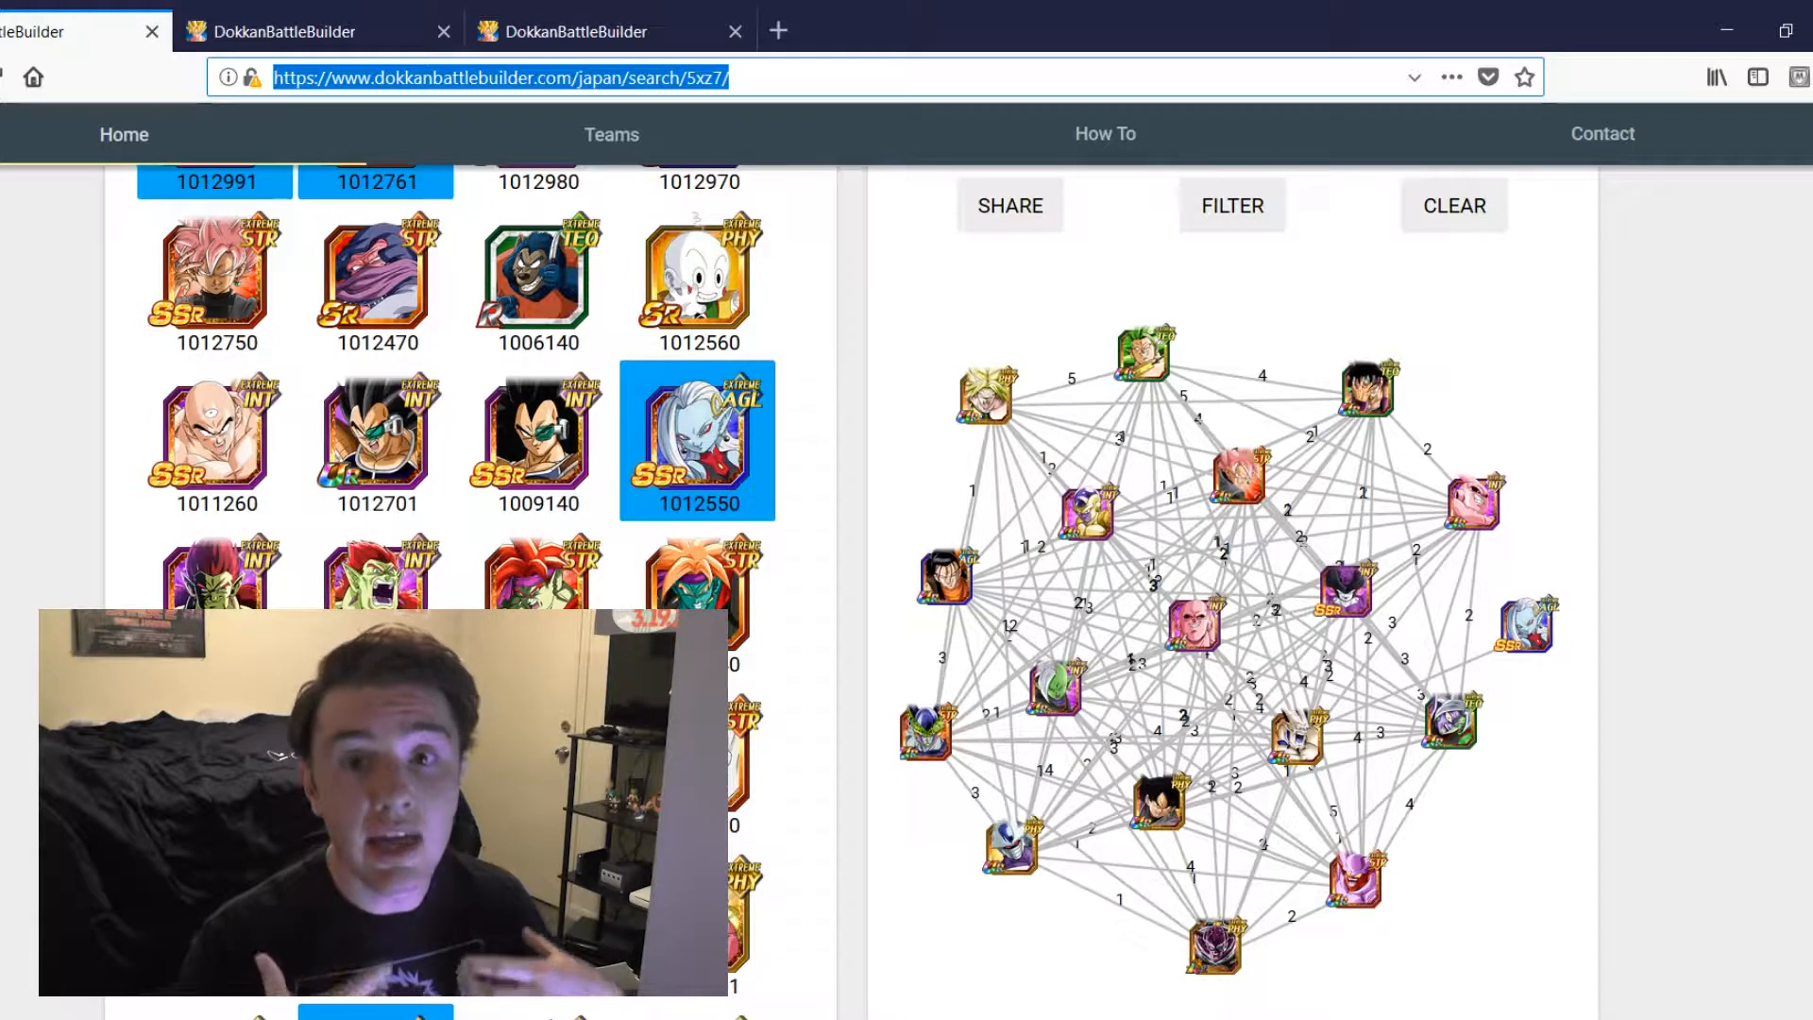
pyautogui.moveTo(347, 167)
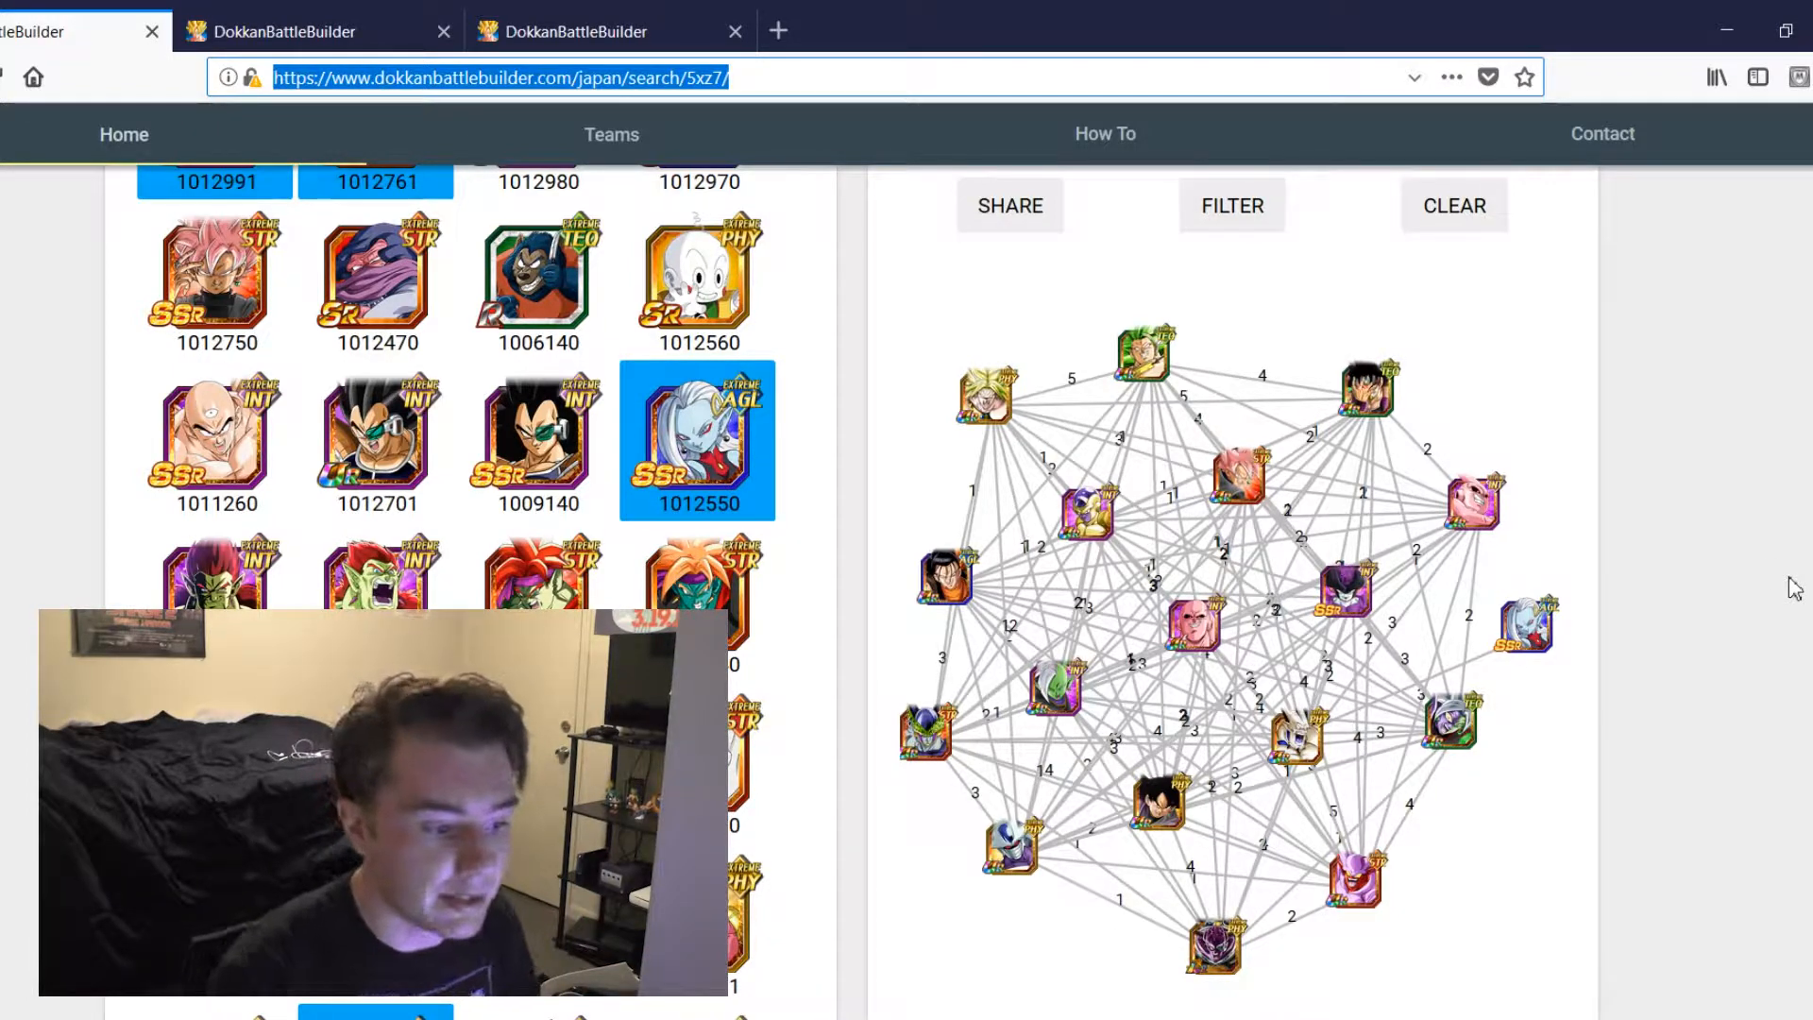
pyautogui.moveTo(1243, 483)
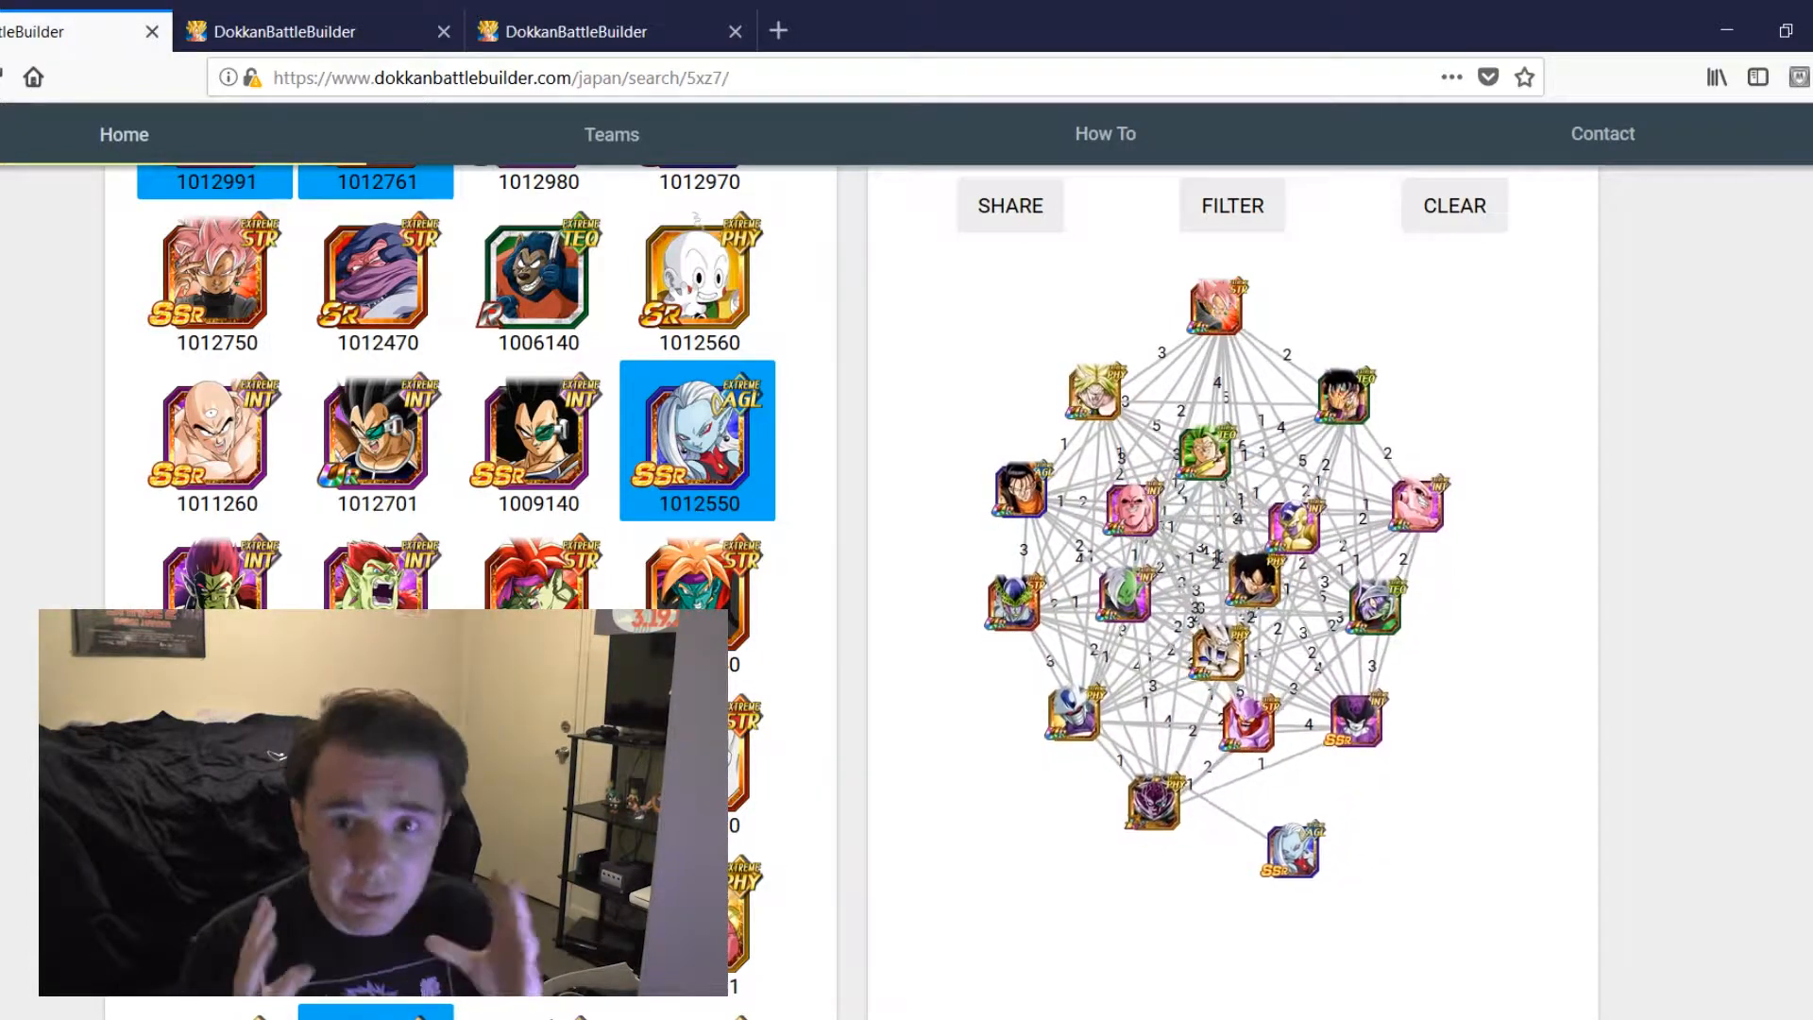
pyautogui.moveTo(1125, 525)
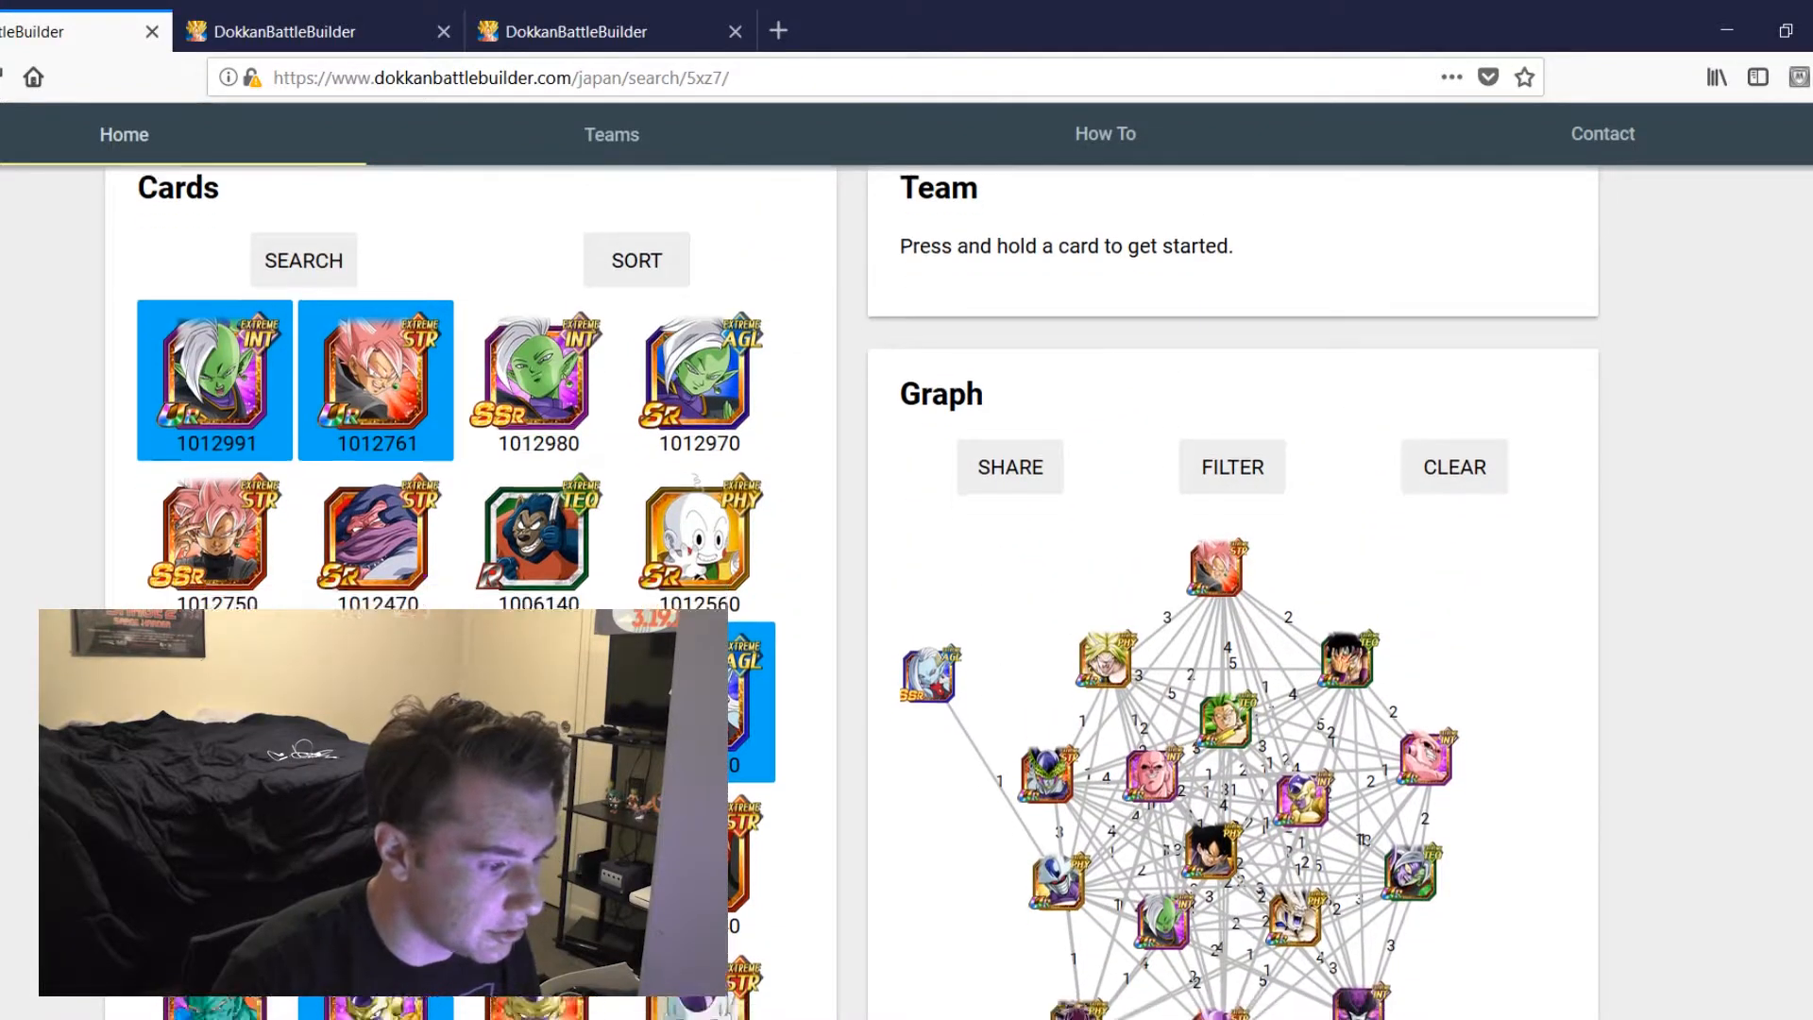
pyautogui.scroll(-3)
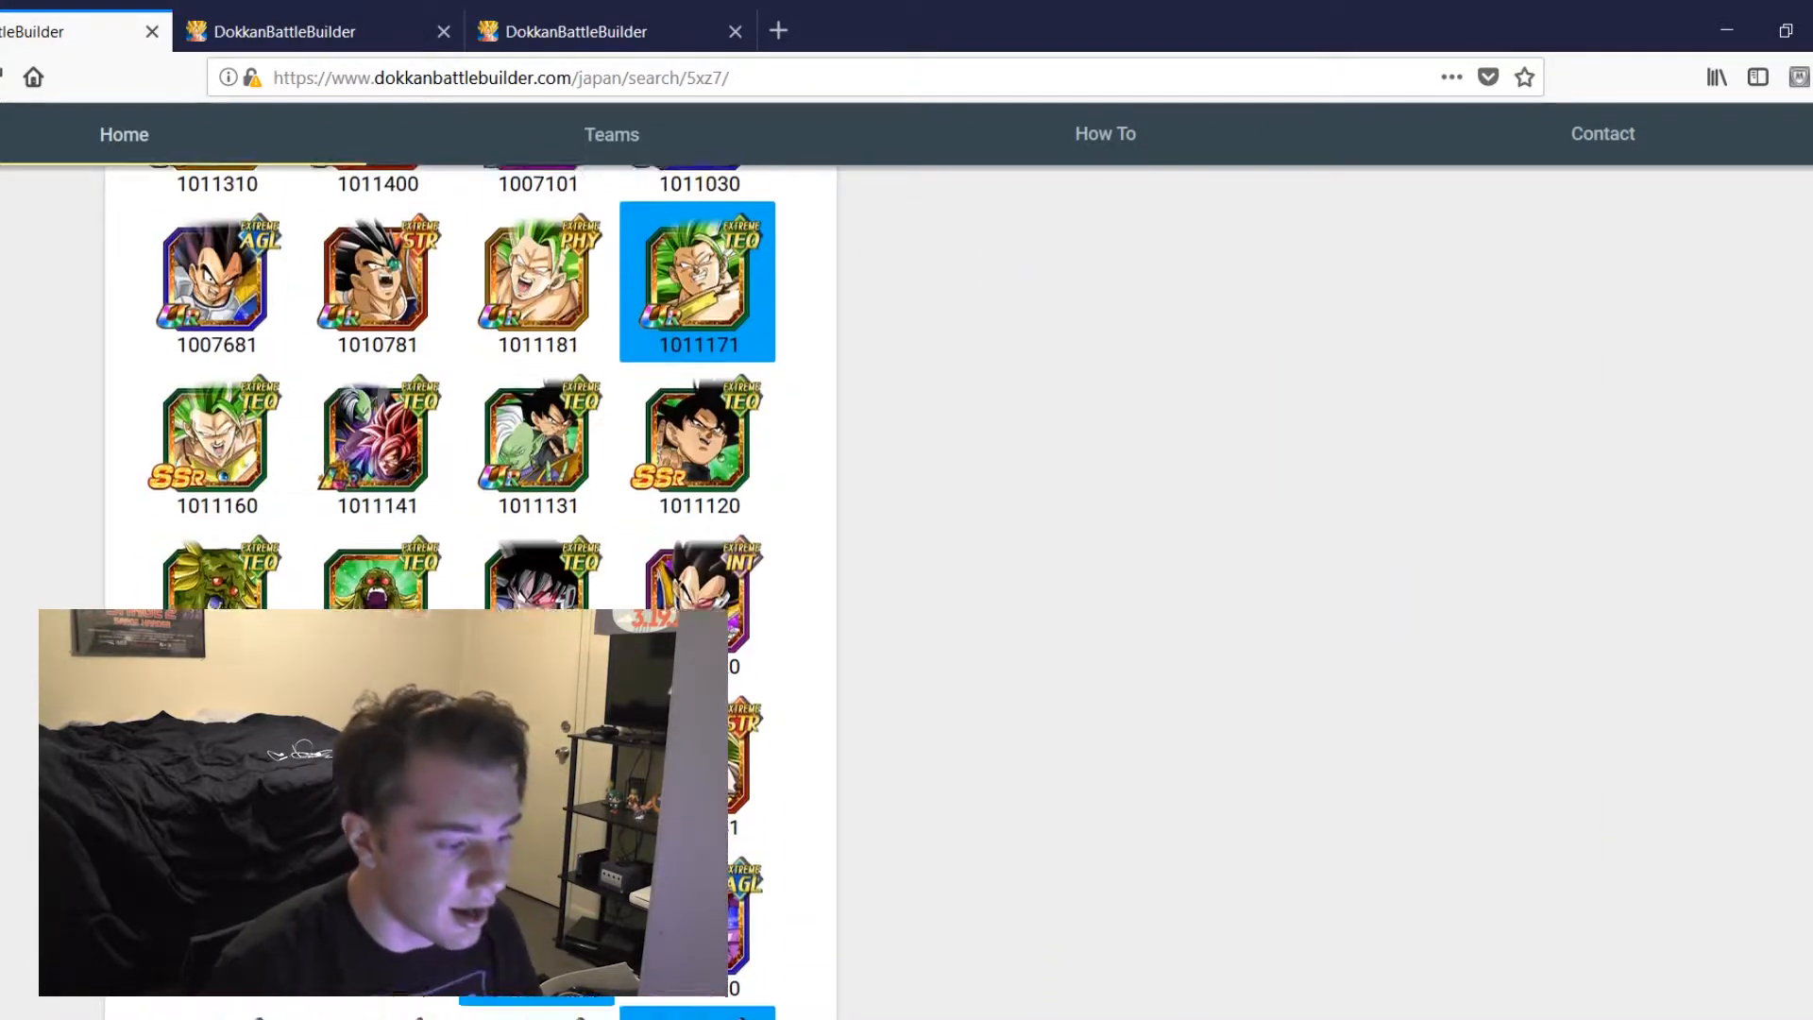
pyautogui.scroll(-3)
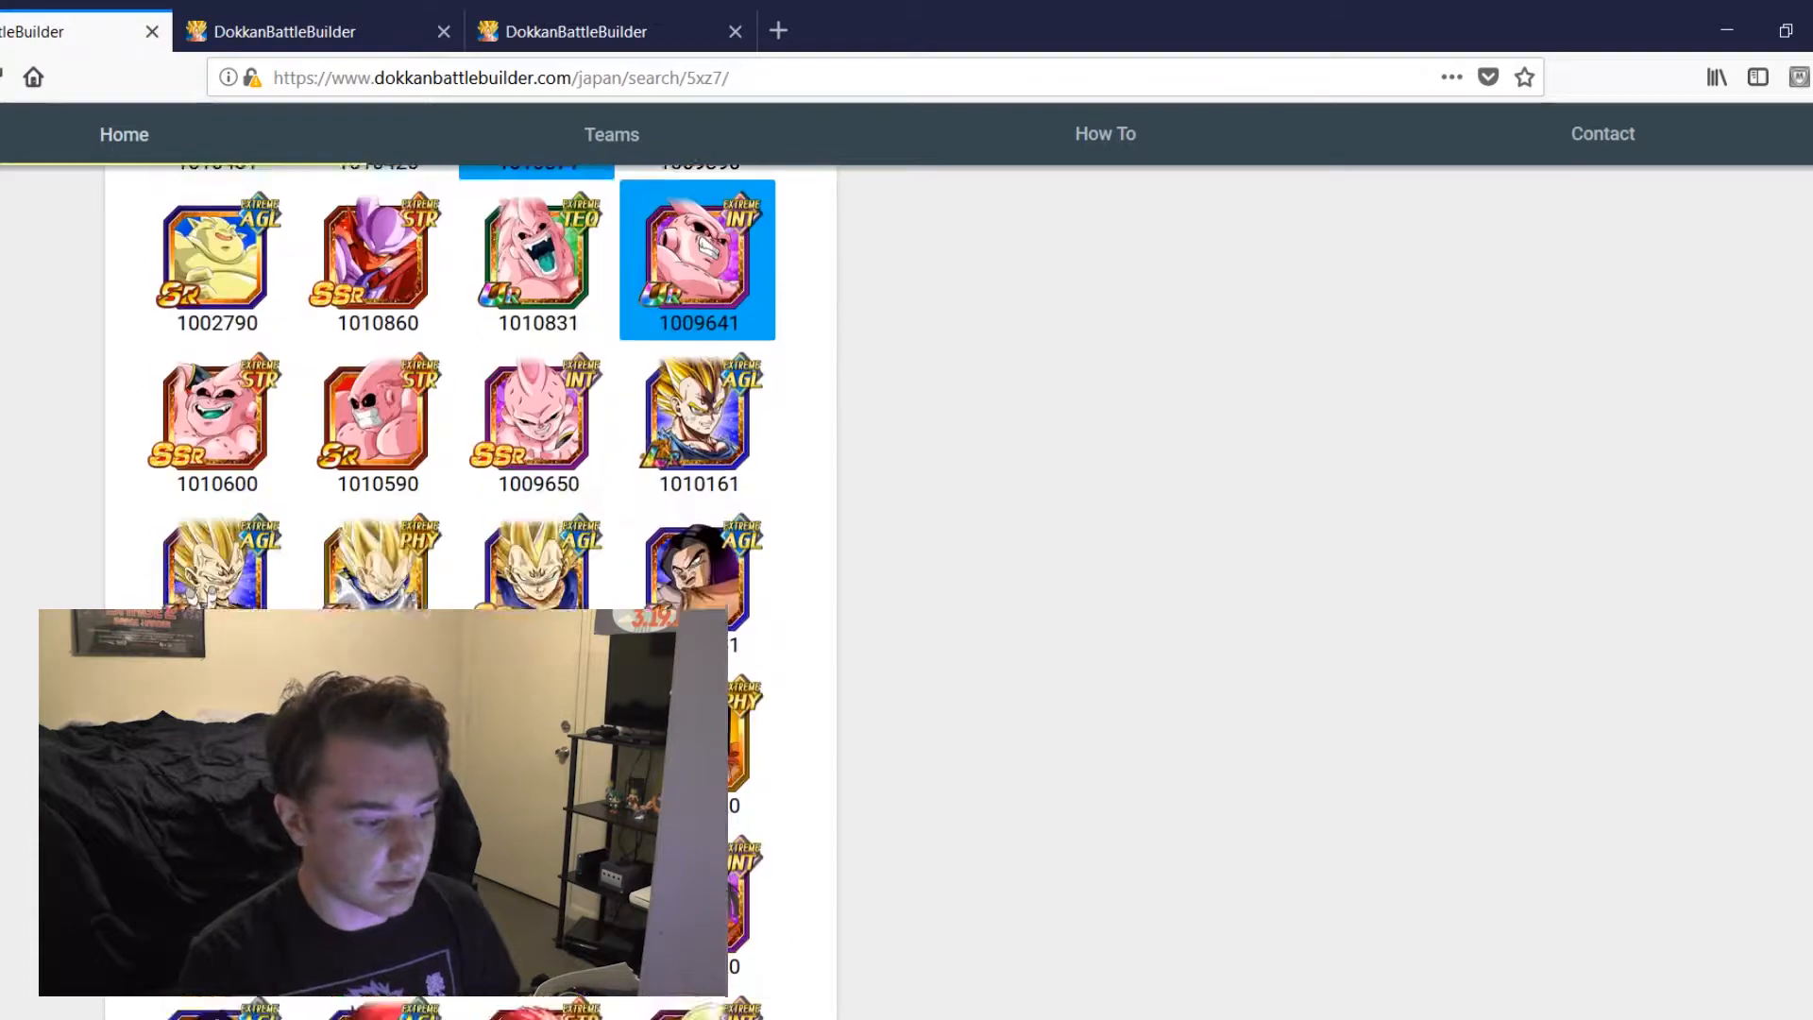
pyautogui.scroll(-3)
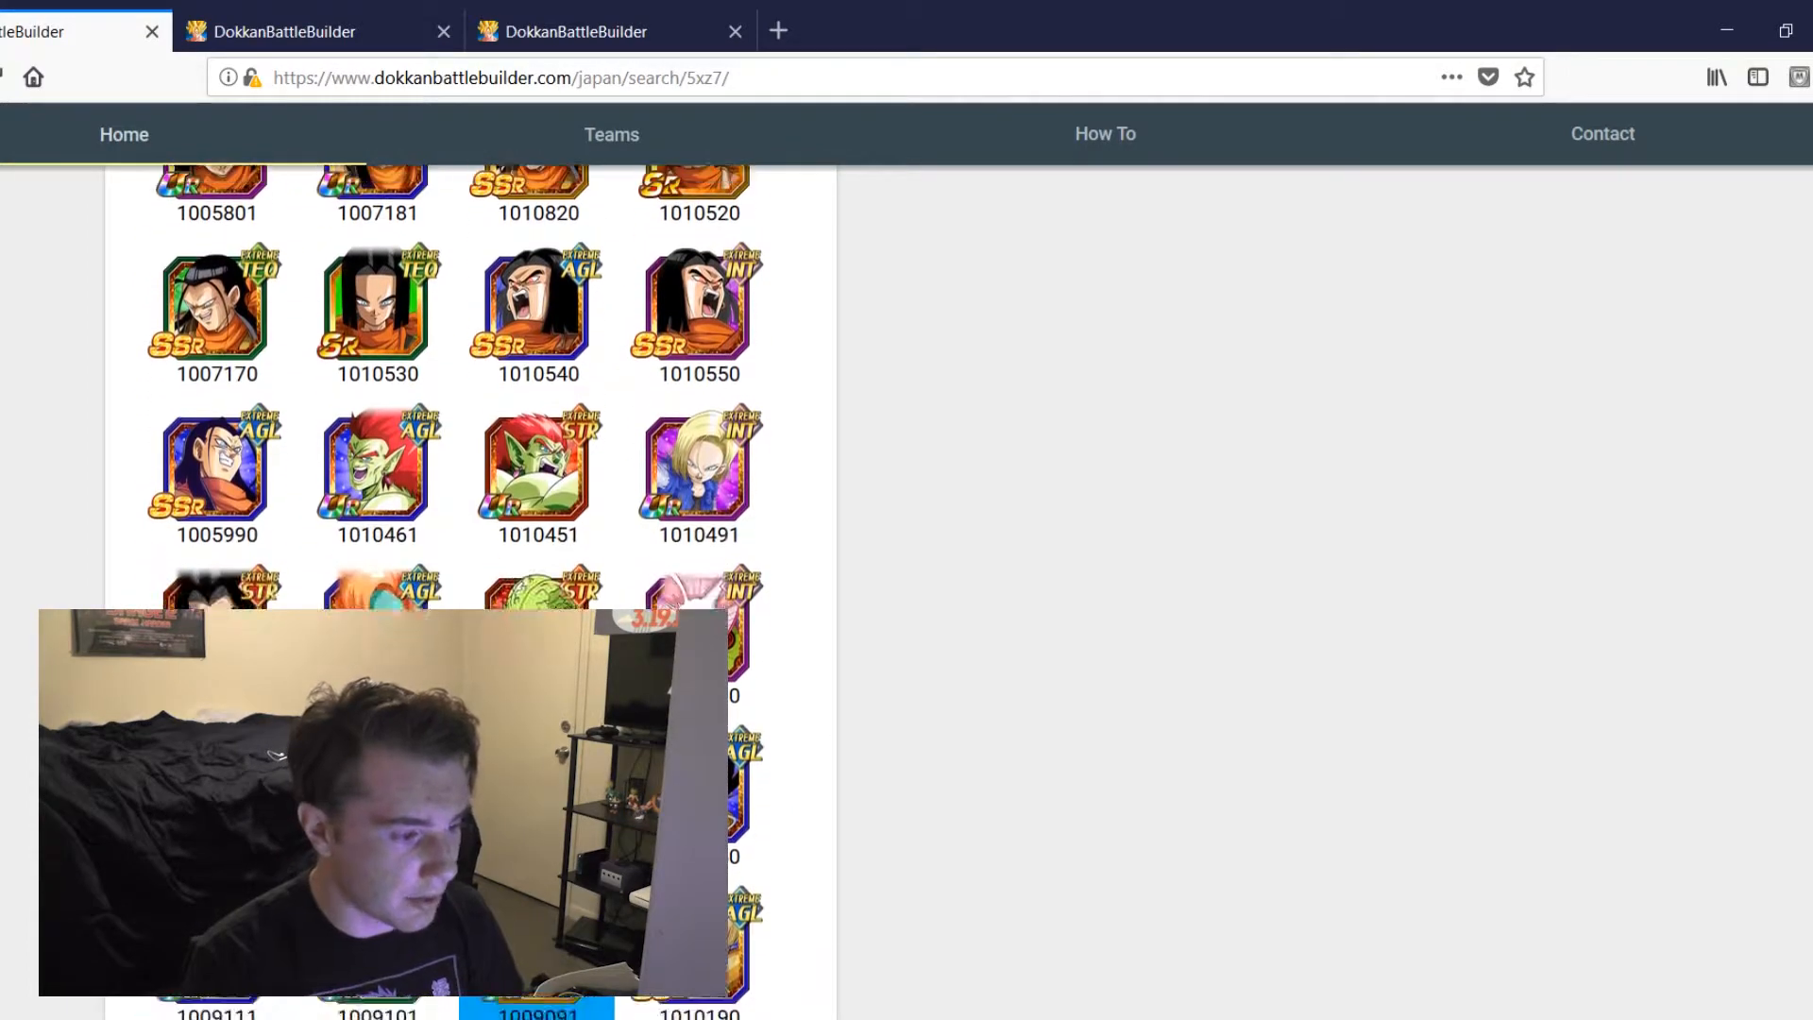
pyautogui.scroll(-3)
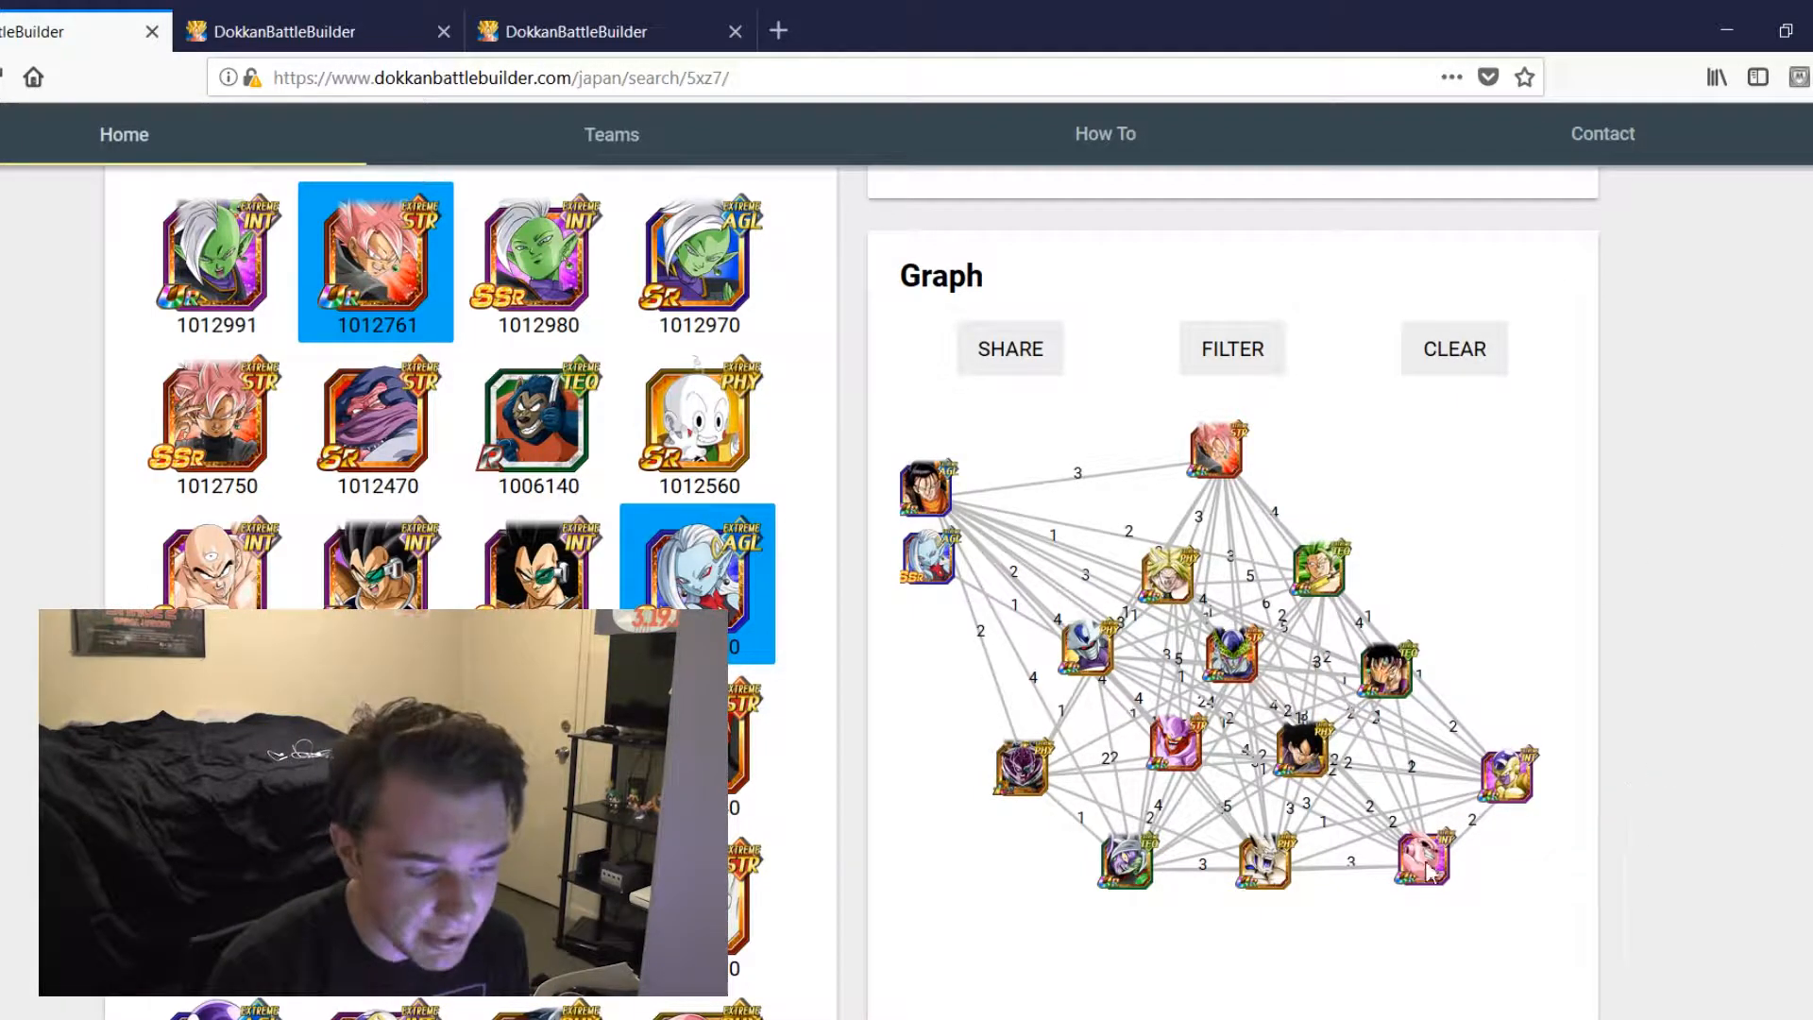
pyautogui.moveTo(1337, 893)
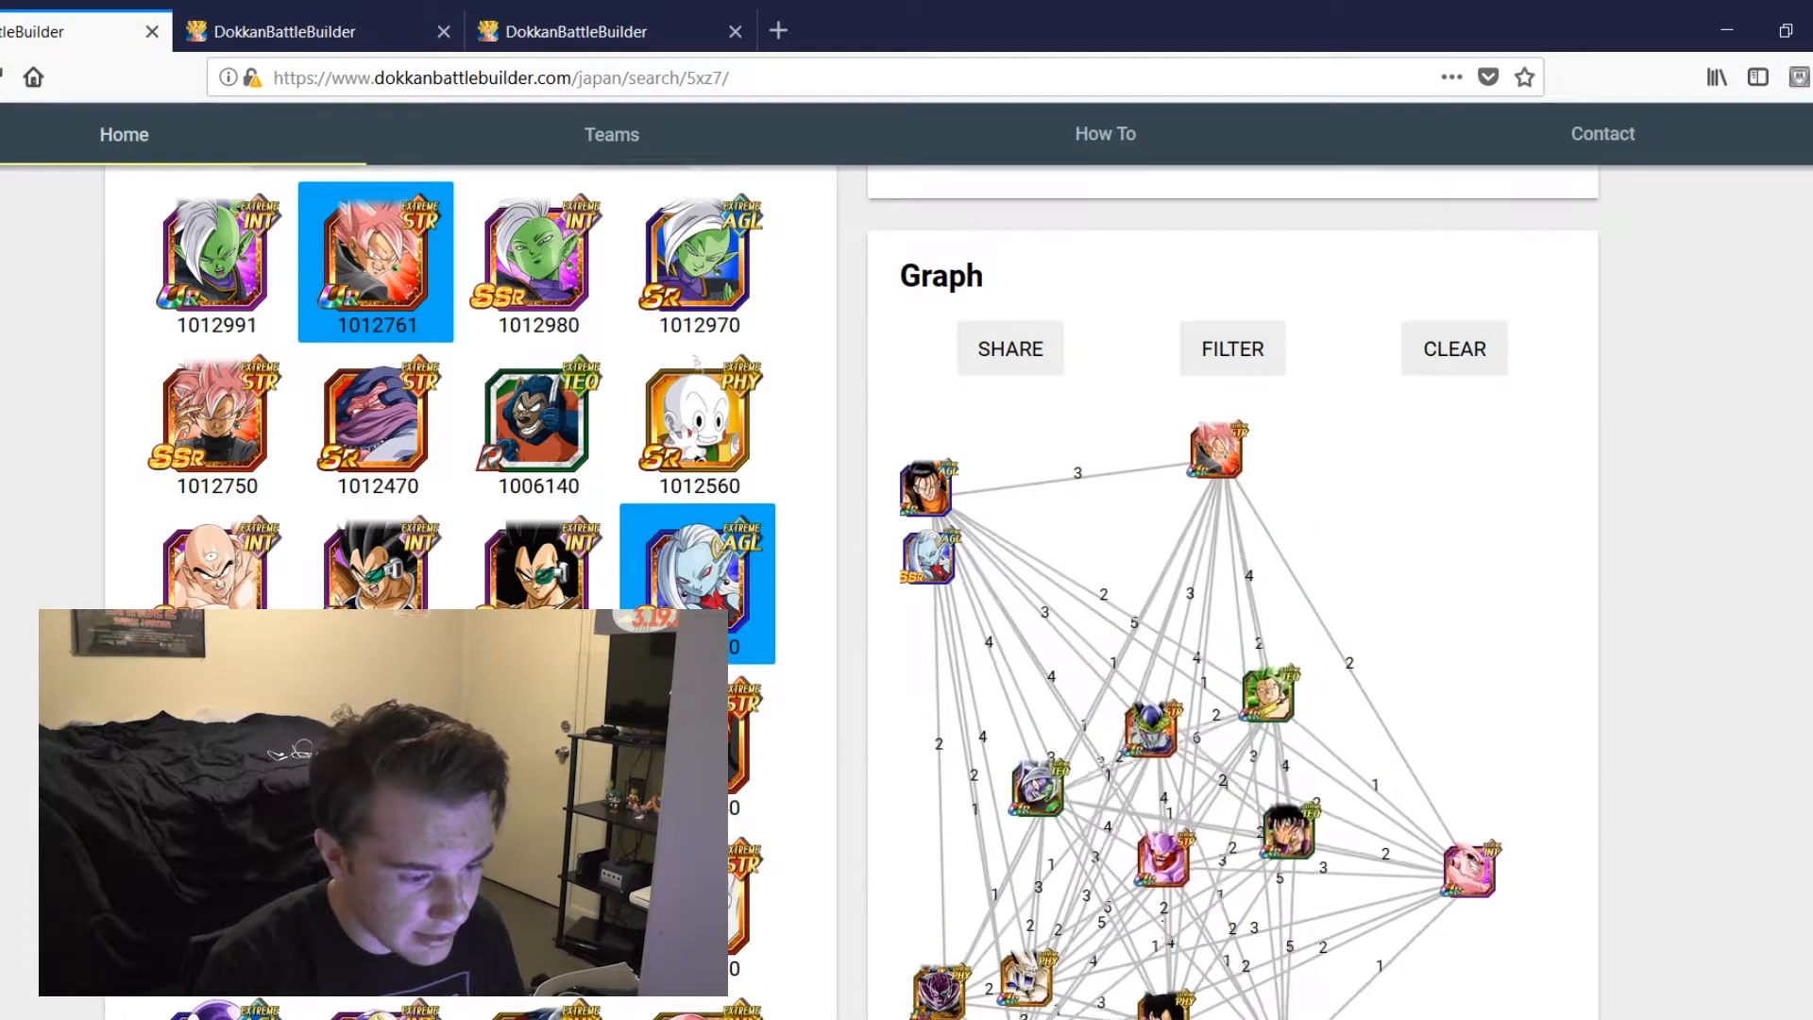
# Step: Scroll down to bring the spread-out link graph and its link counts into view
pyautogui.scroll(-3)
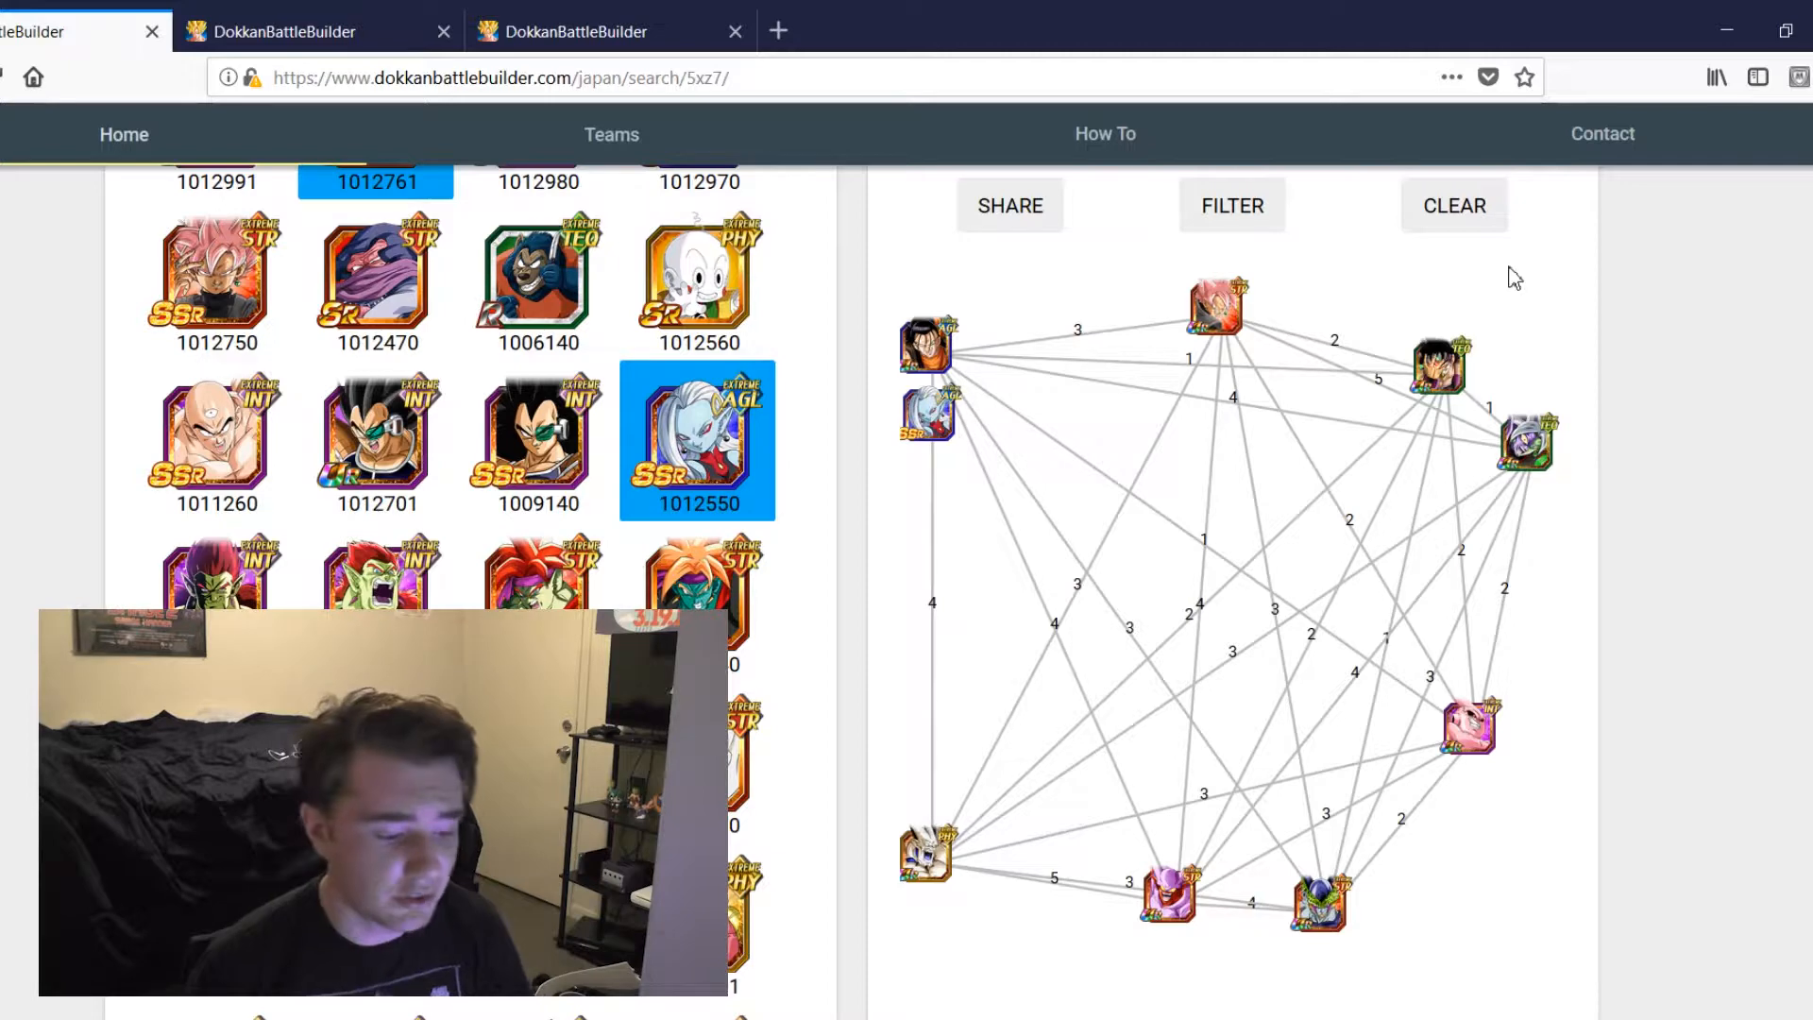
pyautogui.moveTo(1171, 780)
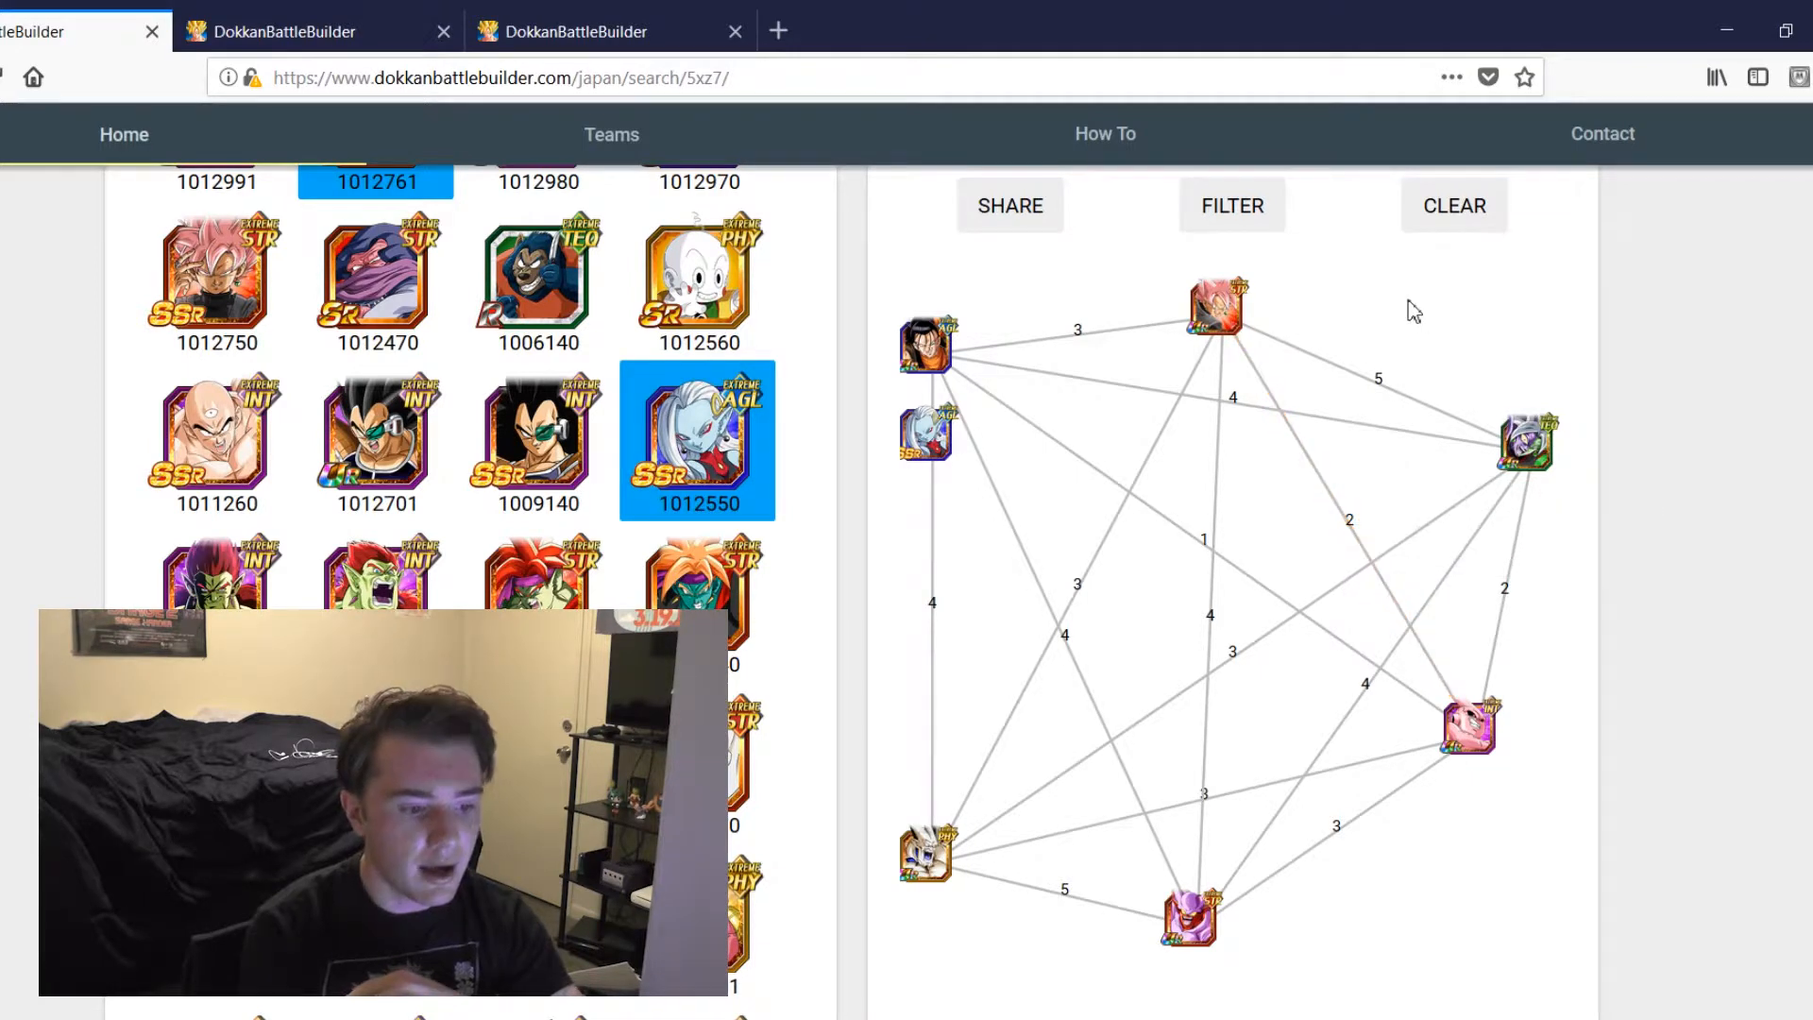
pyautogui.moveTo(1450, 295)
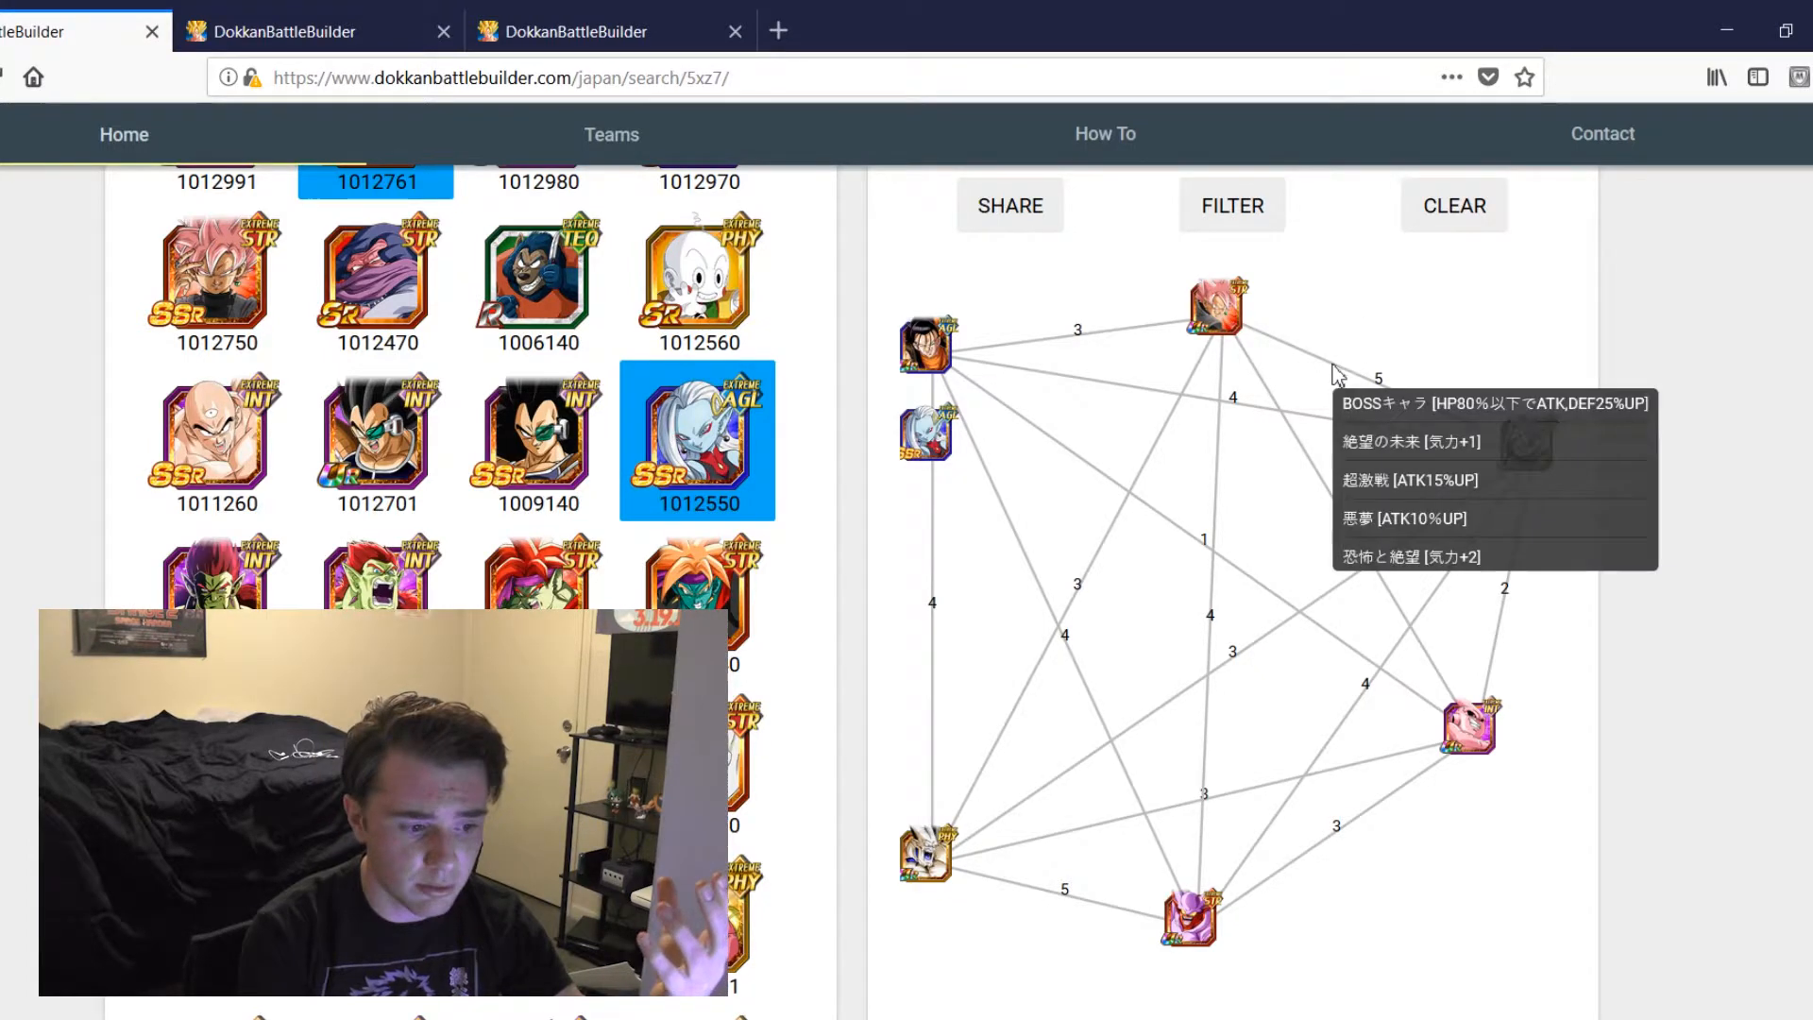
pyautogui.moveTo(1424, 317)
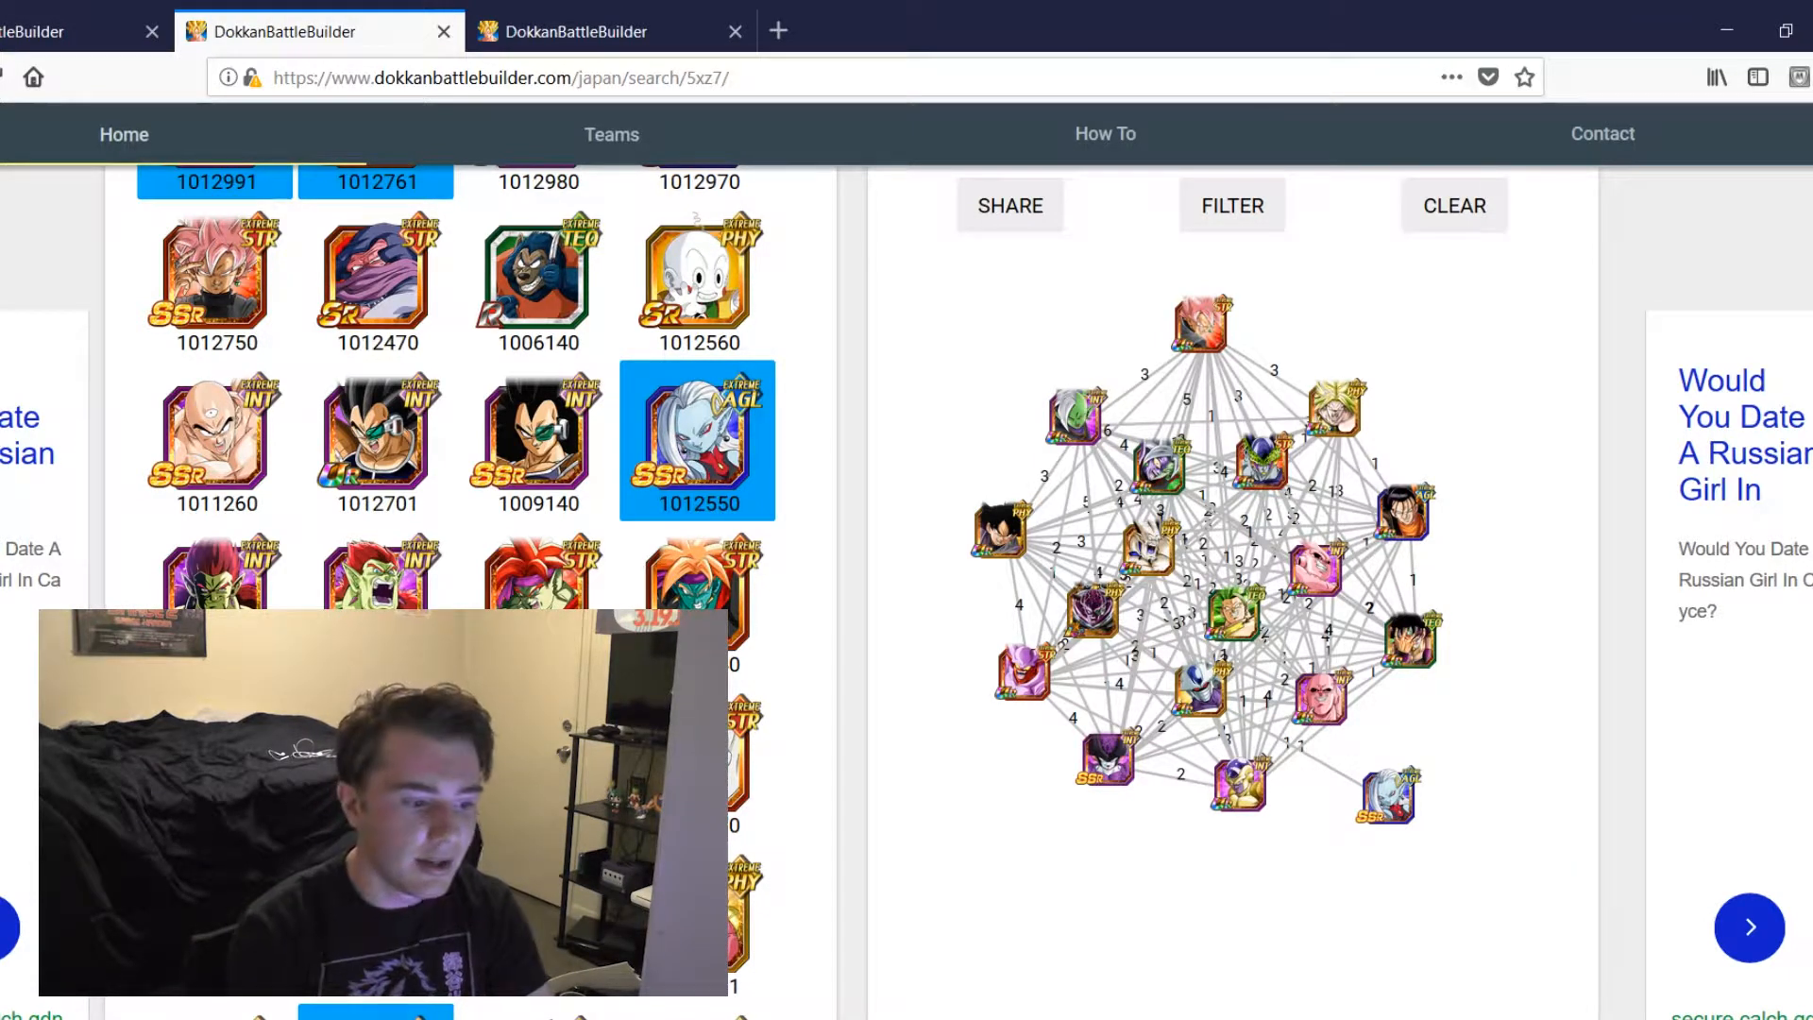
pyautogui.moveTo(1144, 555)
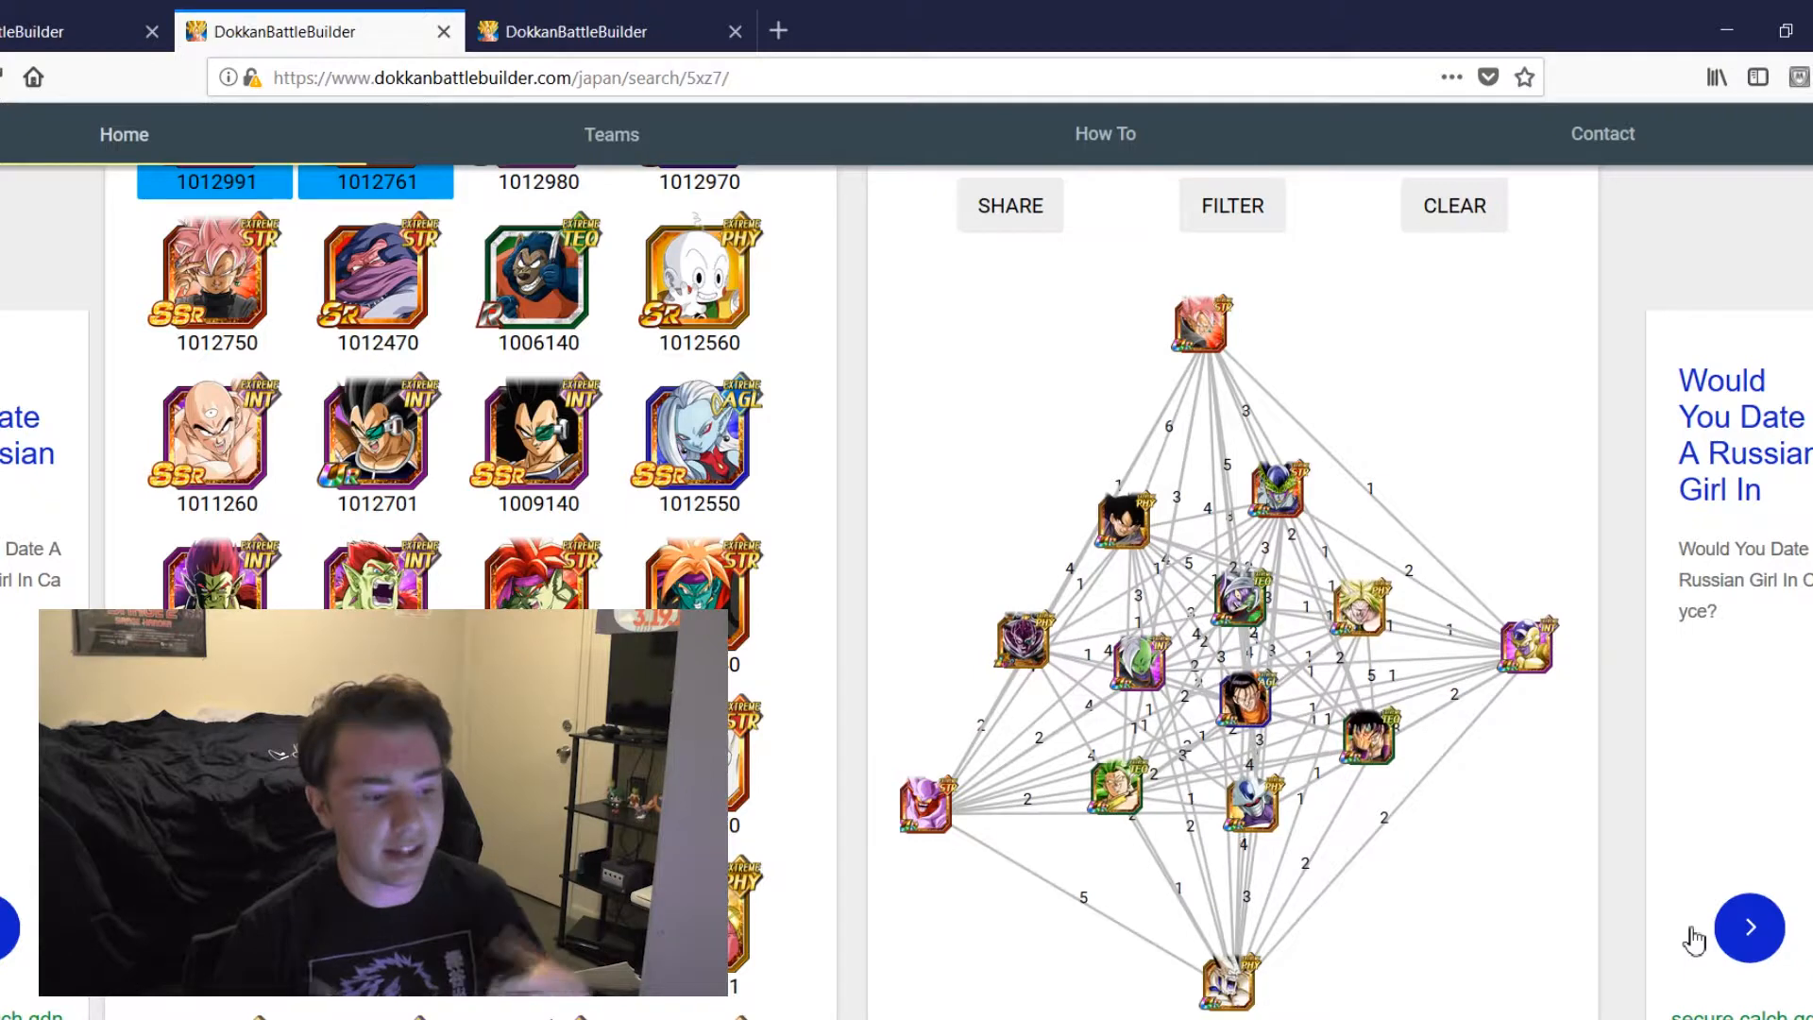
pyautogui.moveTo(1457, 908)
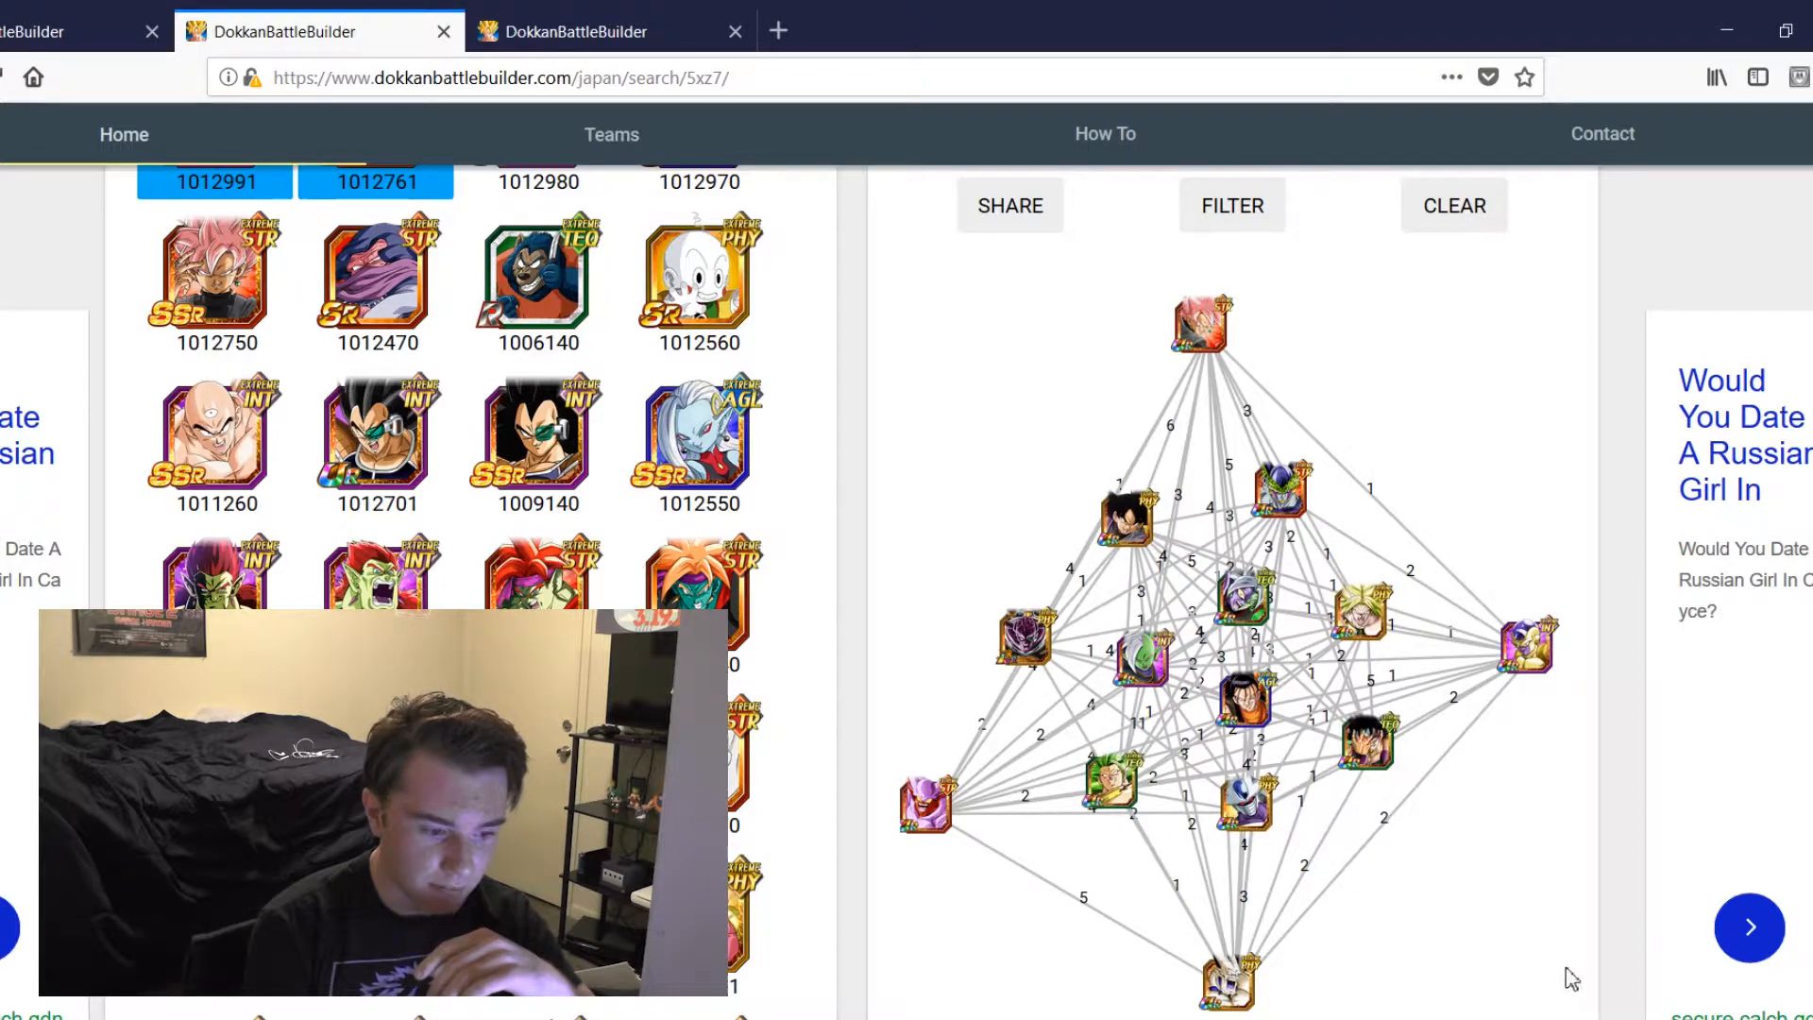
pyautogui.moveTo(1607, 839)
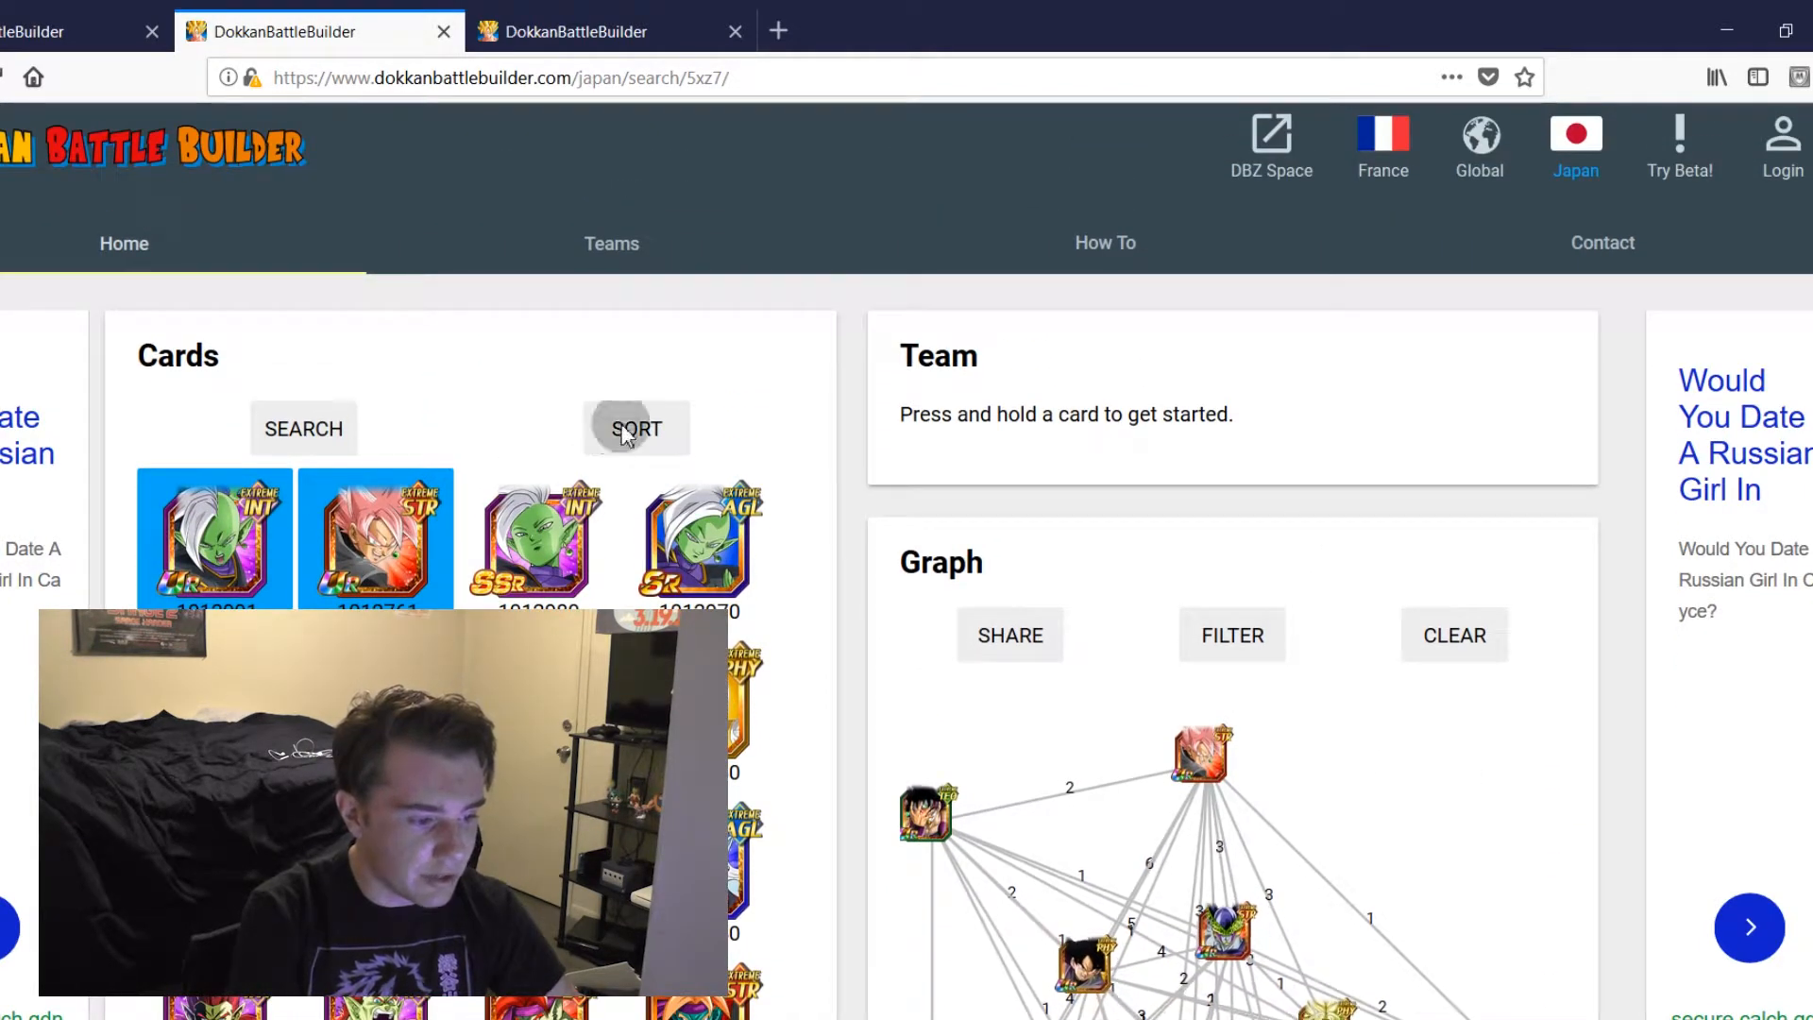
pyautogui.click(625, 429)
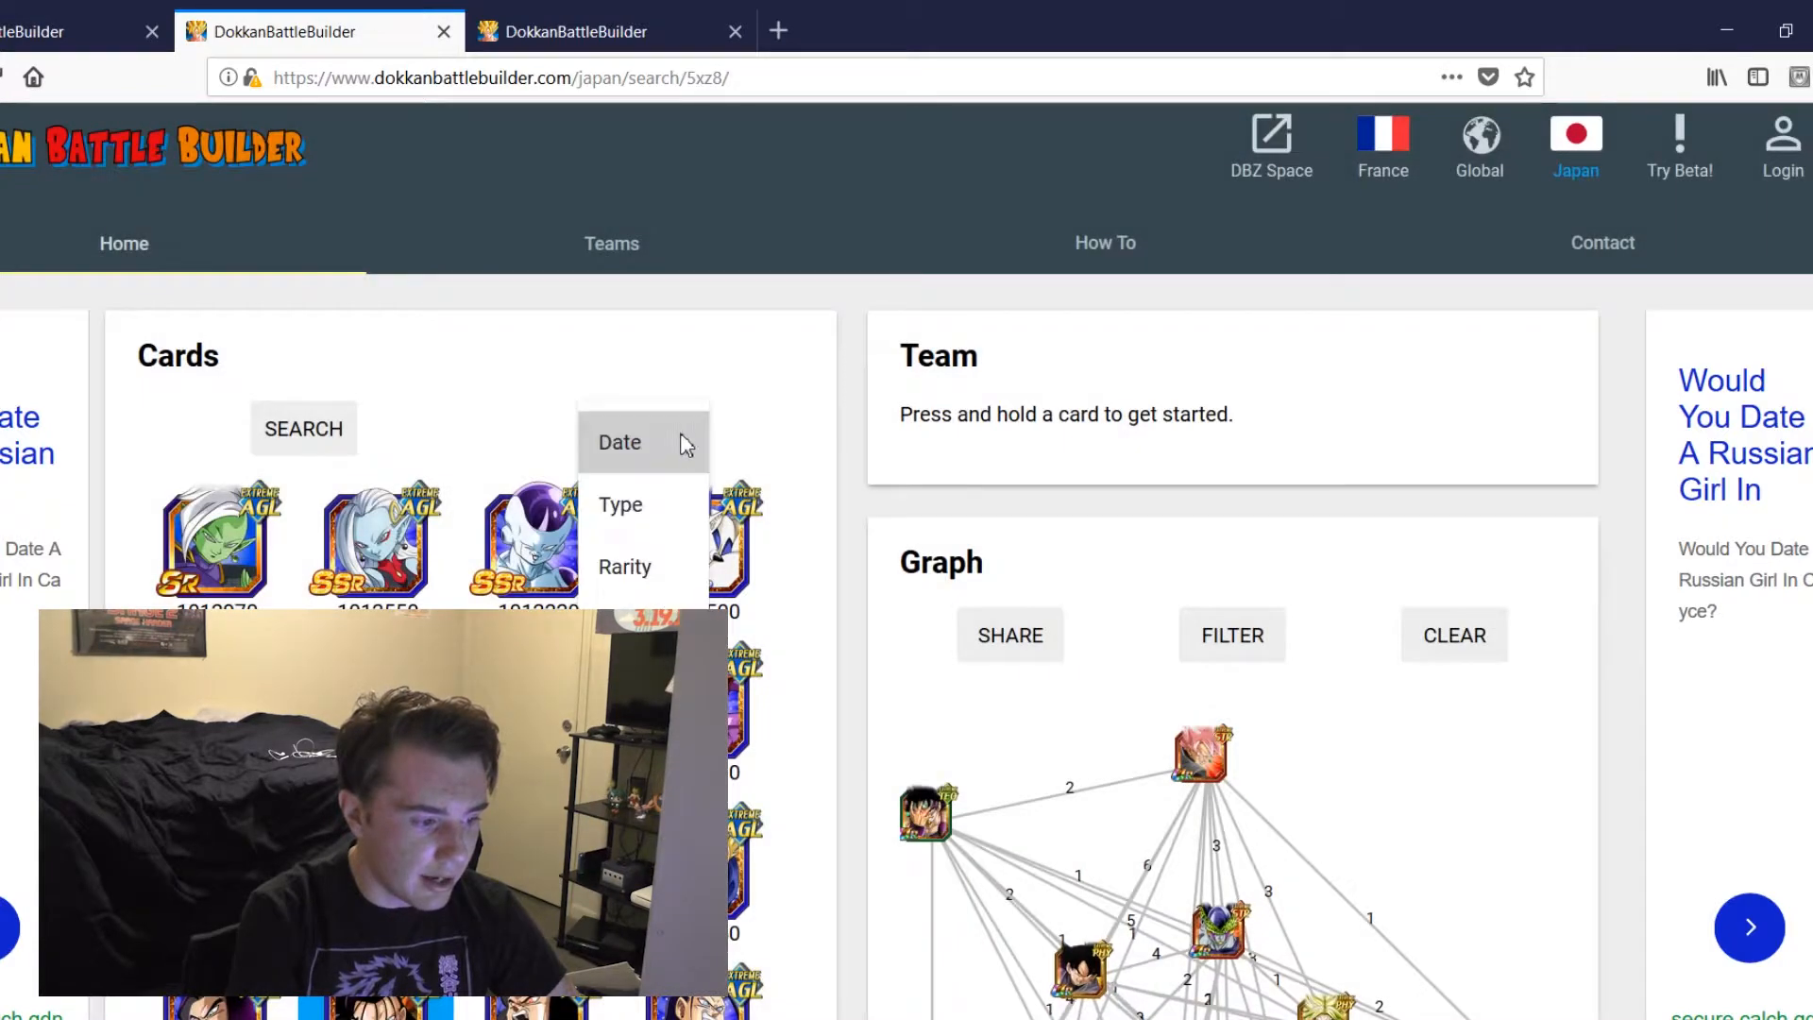
# Step: Sort the Extreme AGL card list by Date
pyautogui.click(620, 442)
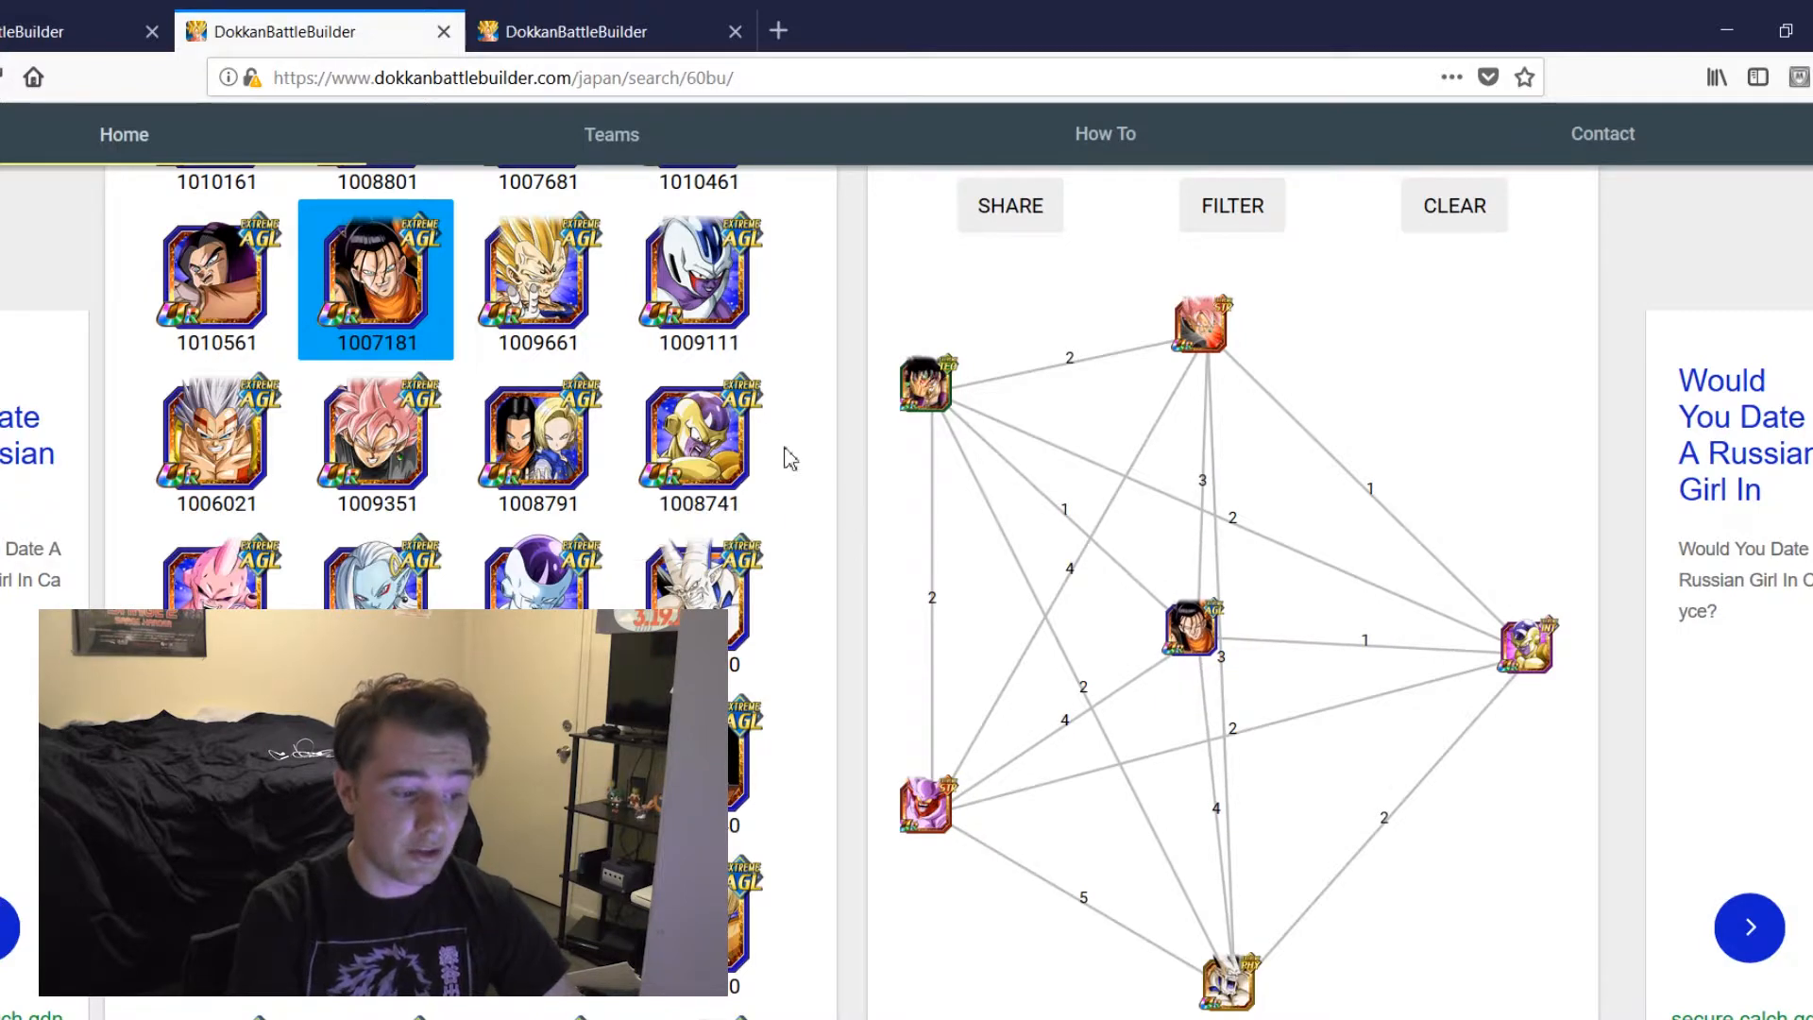
pyautogui.moveTo(833, 502)
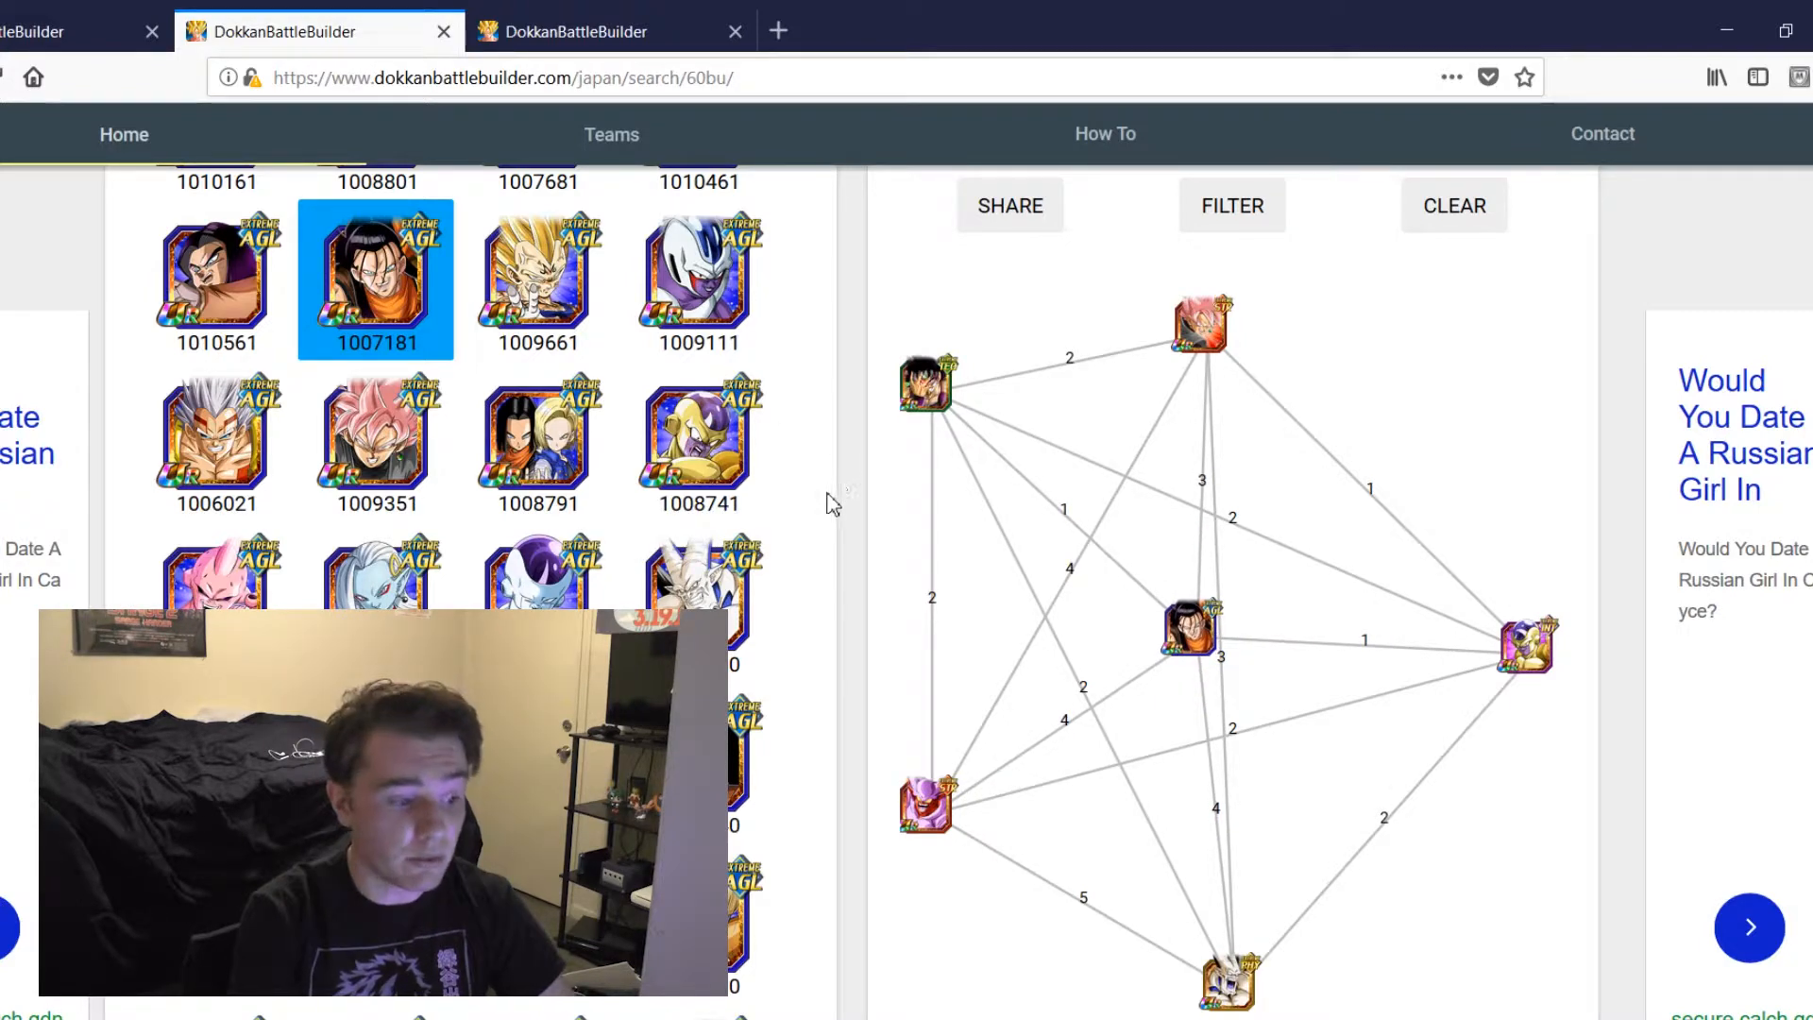
pyautogui.scroll(-3)
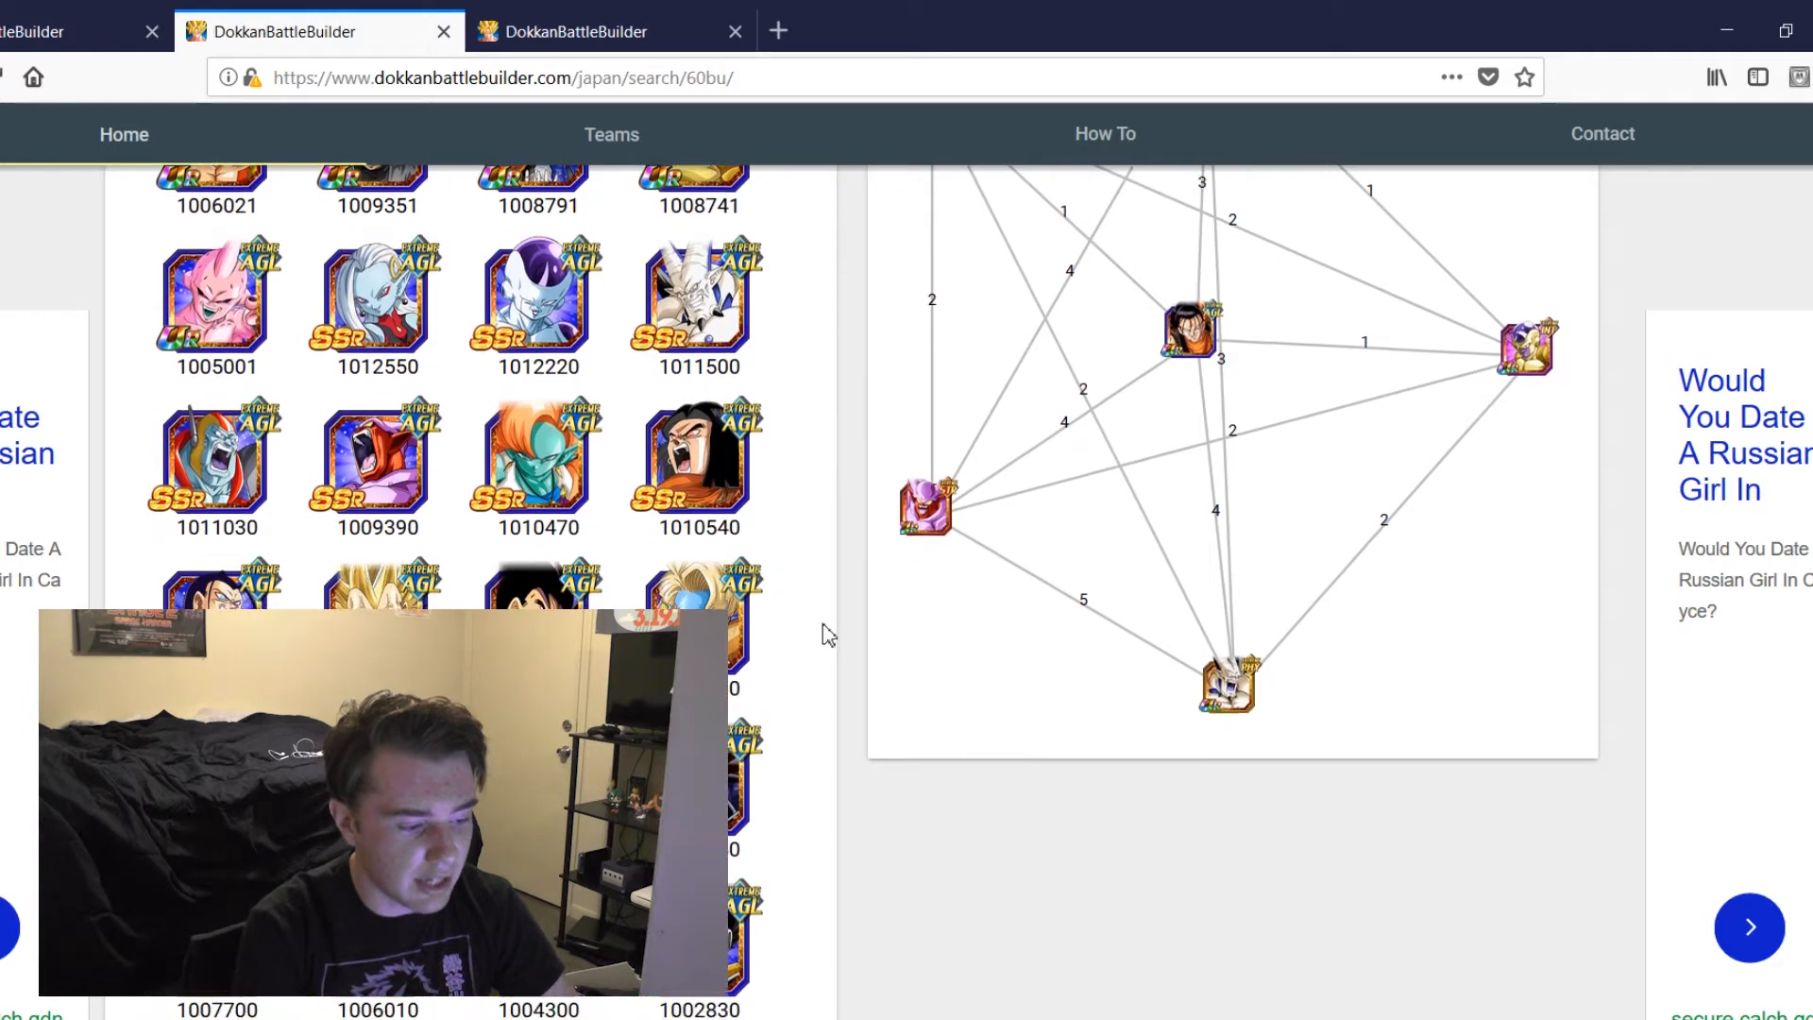
pyautogui.scroll(-3)
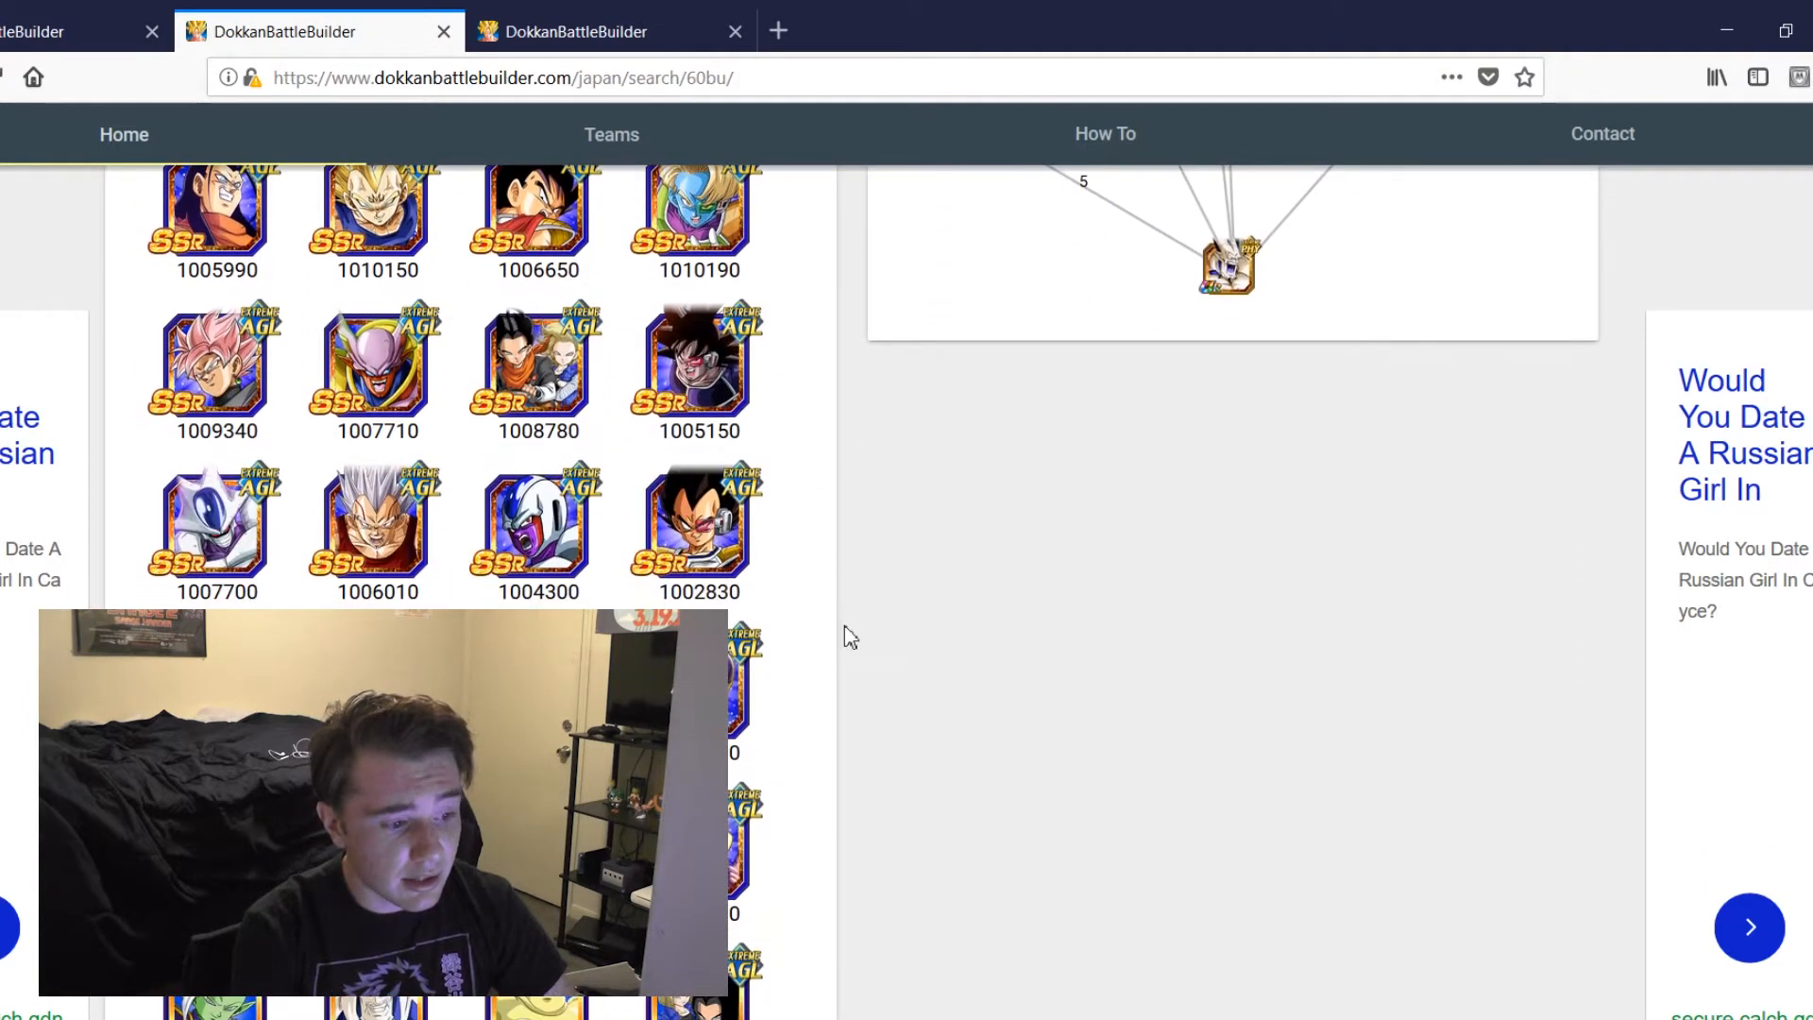
pyautogui.scroll(-3)
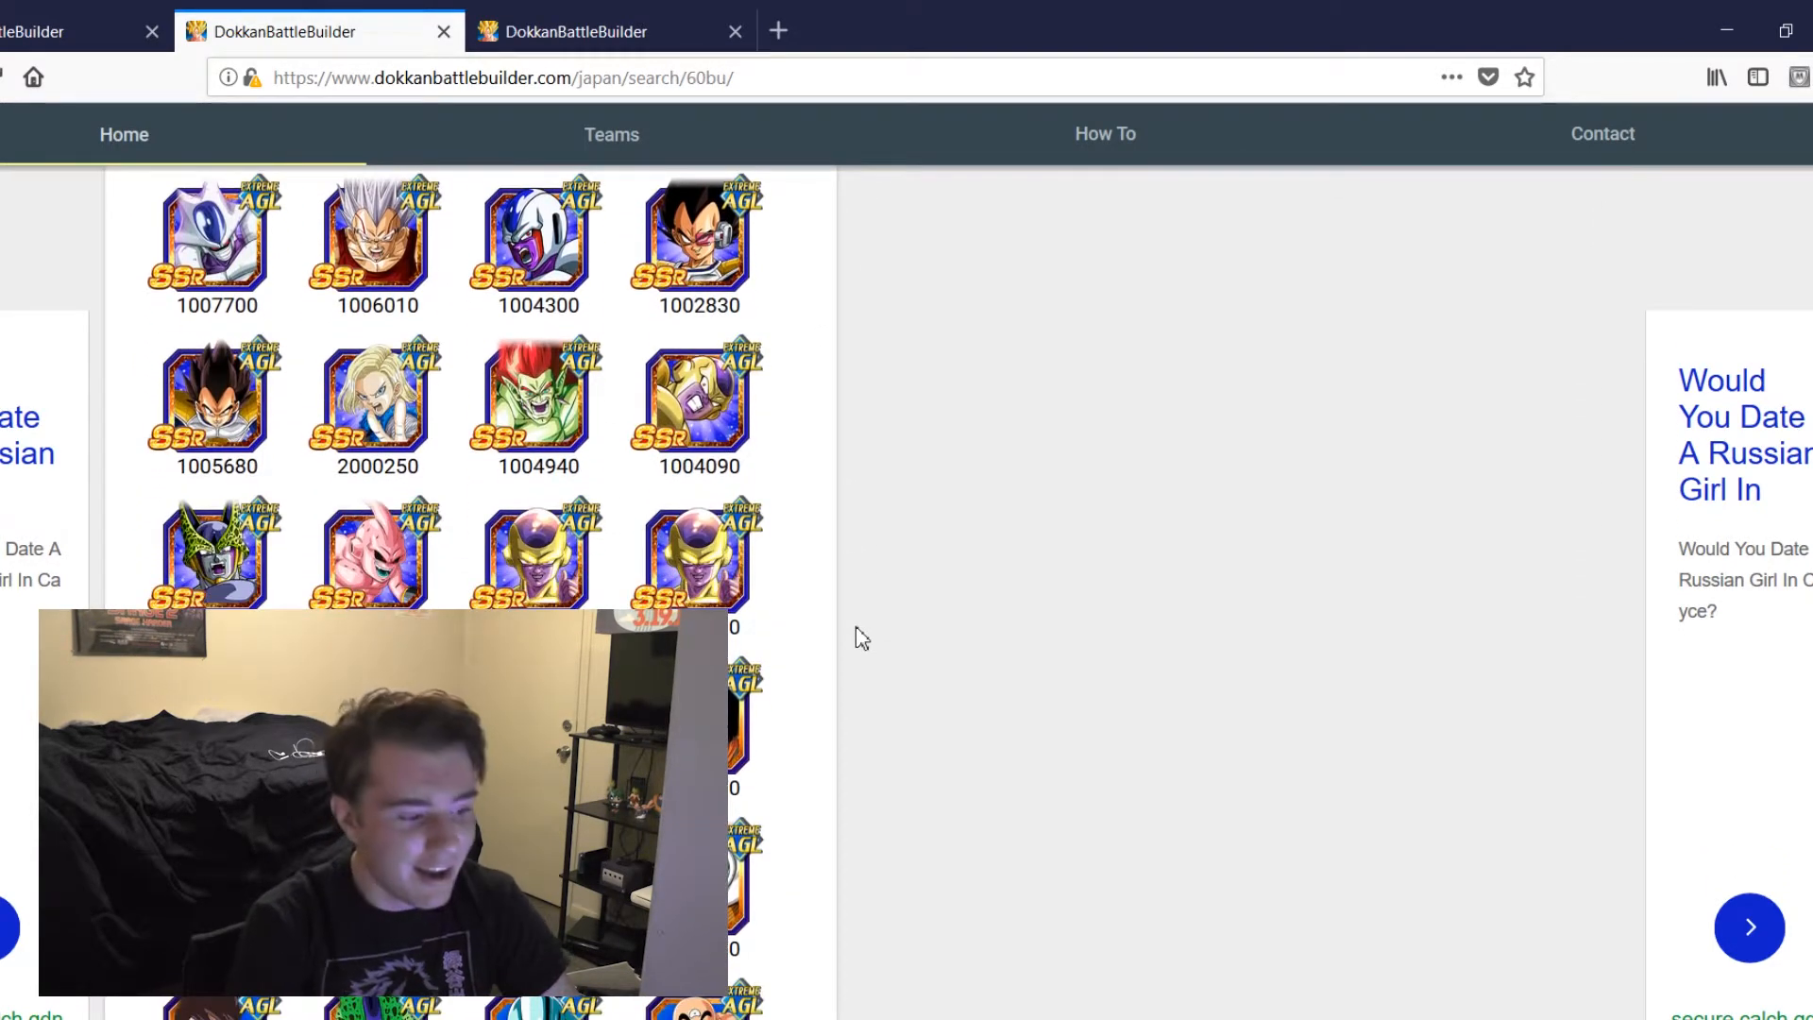
pyautogui.scroll(-3)
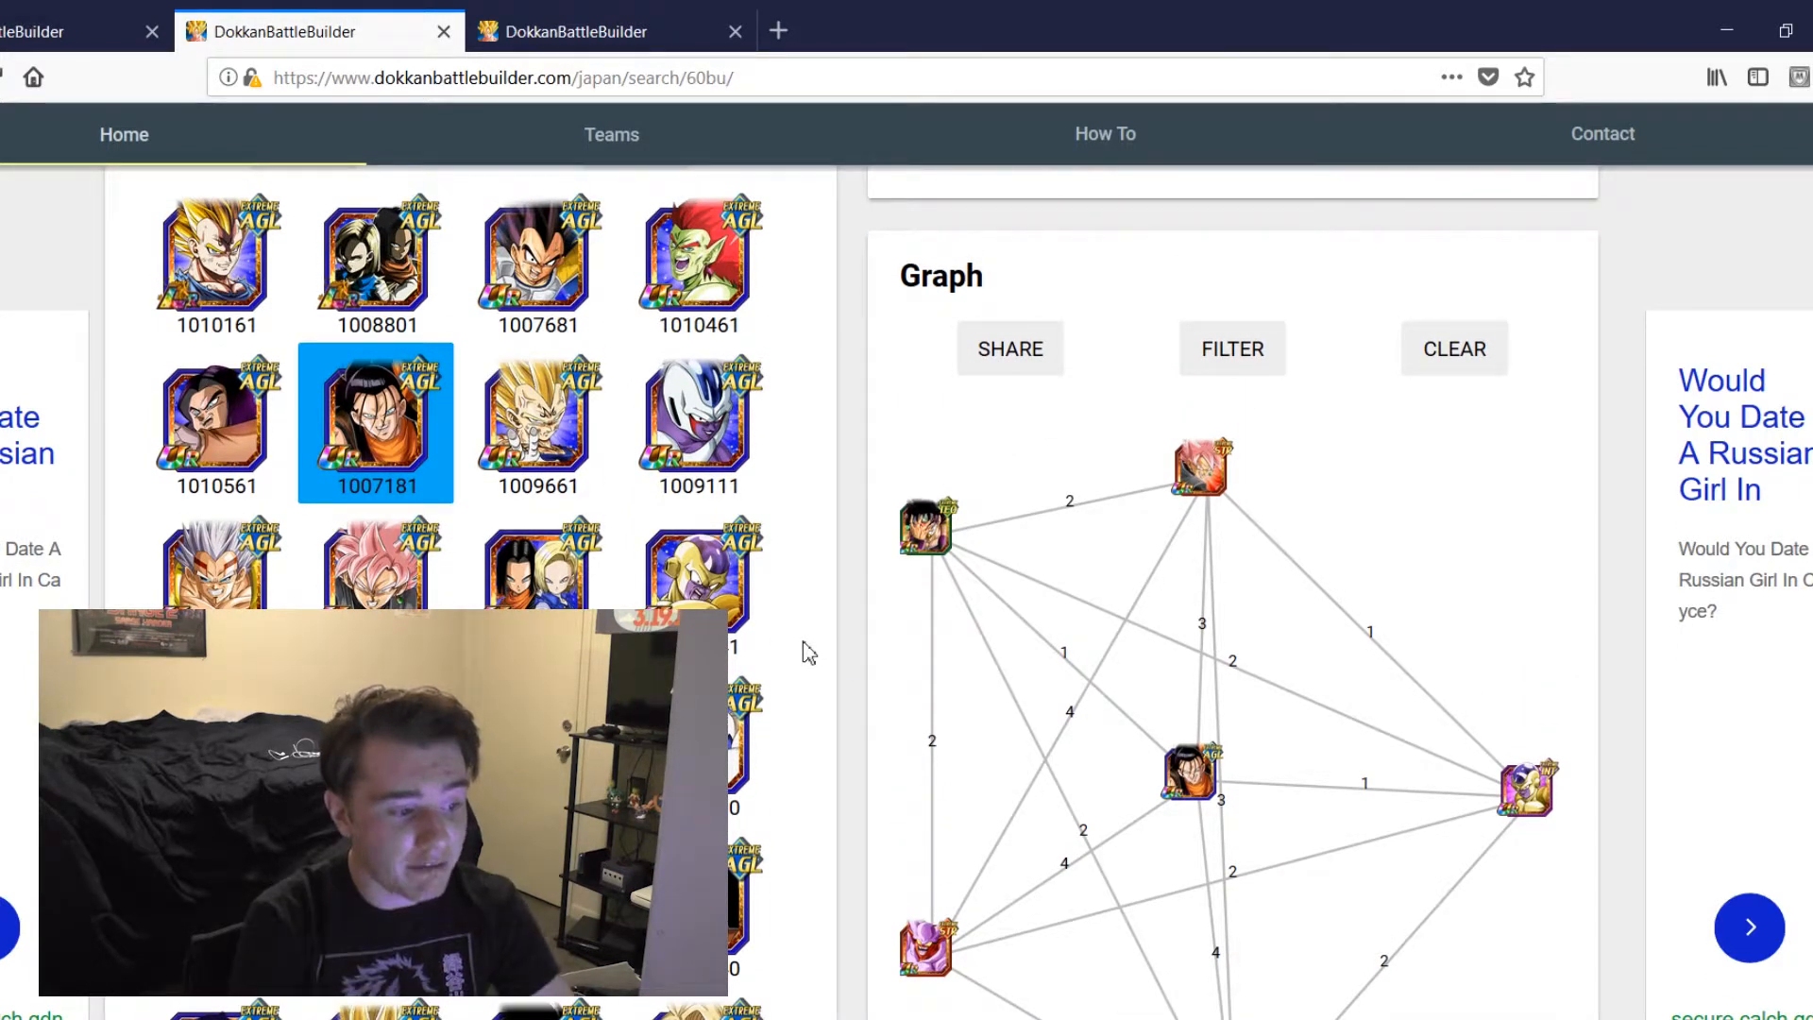
pyautogui.scroll(-3)
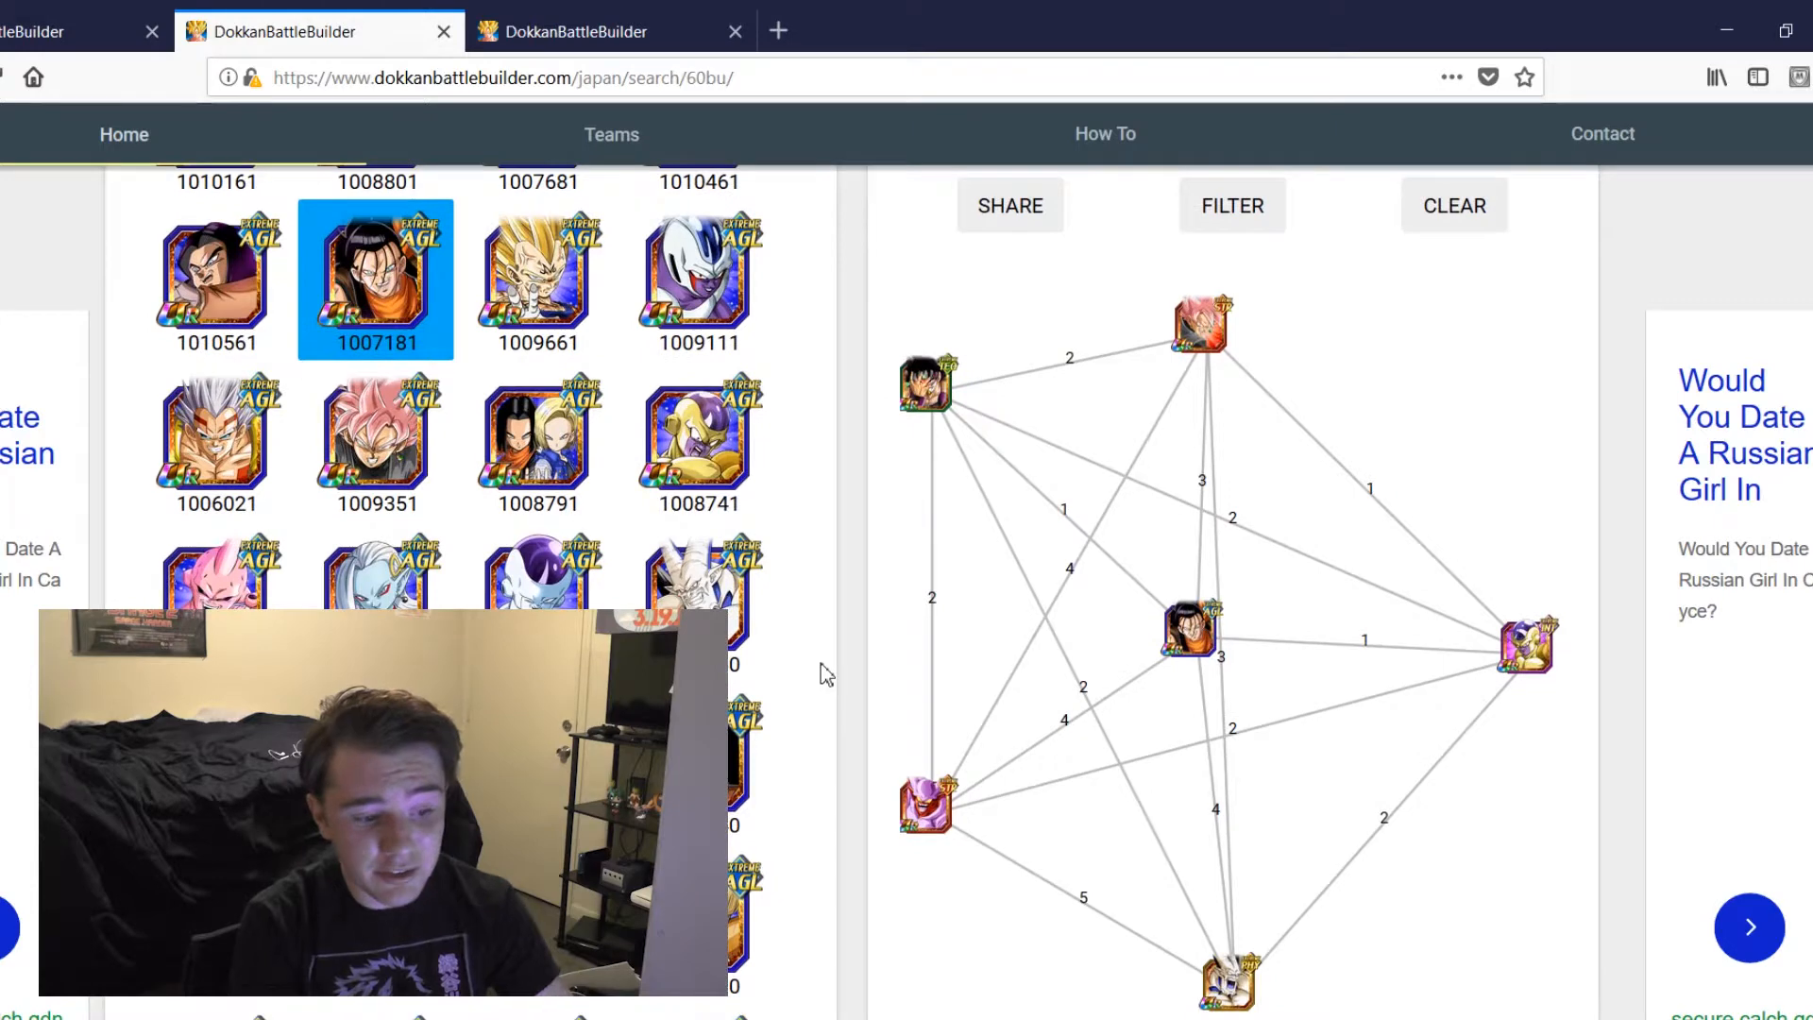